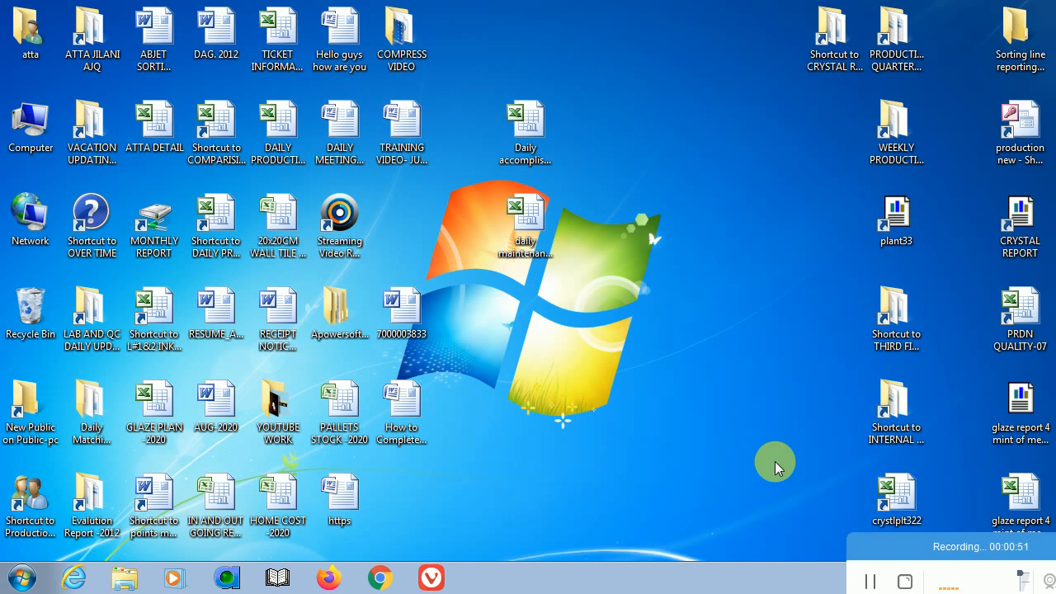
{"action": "mouse_move", "coordinate": [396, 571]}
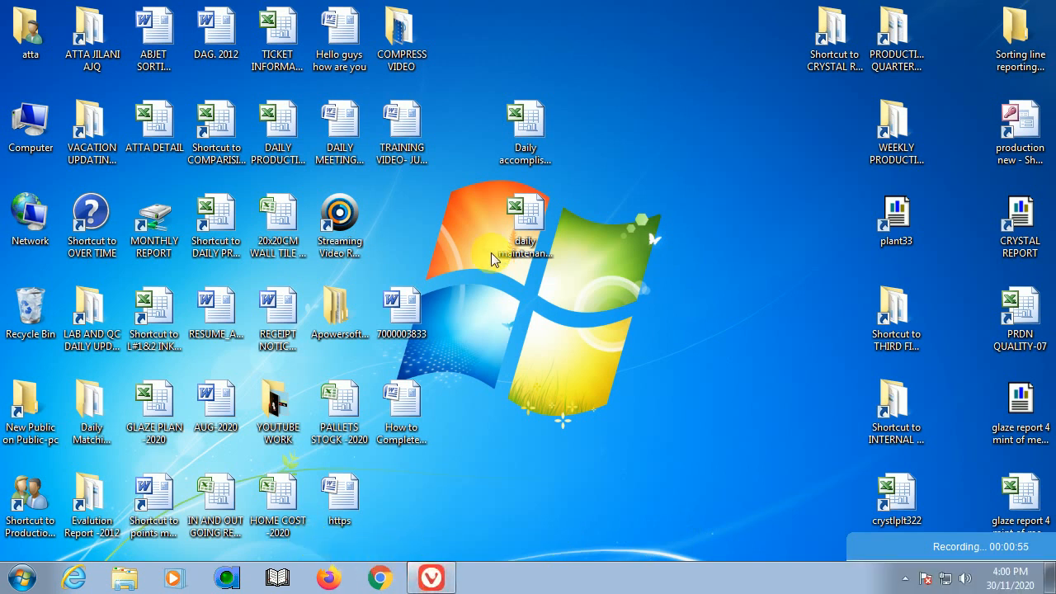
{"action": "mouse_move", "coordinate": [333, 89]}
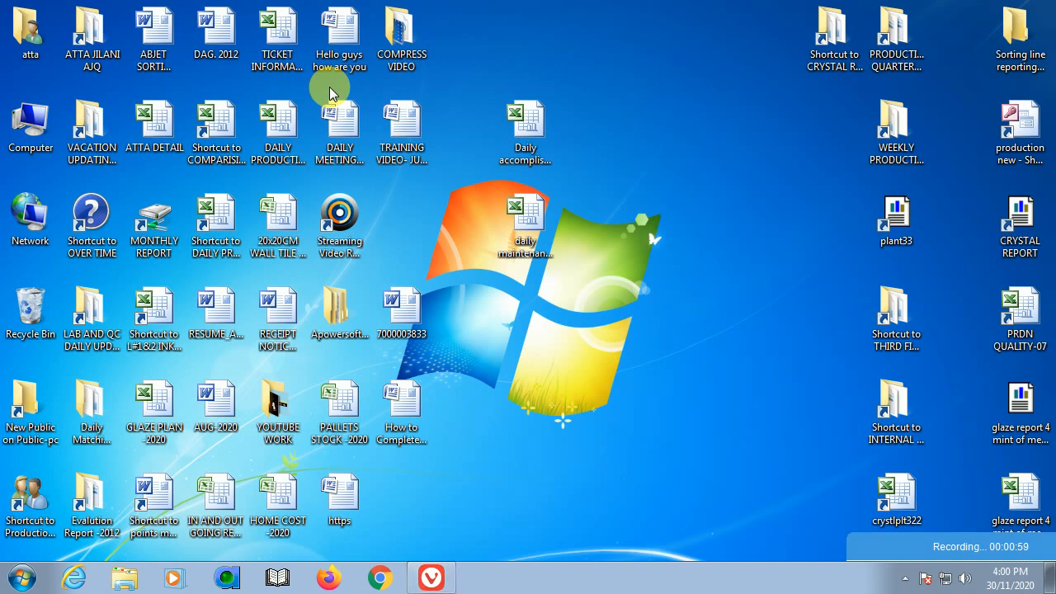
Launch Vivaldi, dismiss the default-browser prompt, and open YouTube's Library down to Watch later.
{"action": "left_click", "coordinate": [422, 572]}
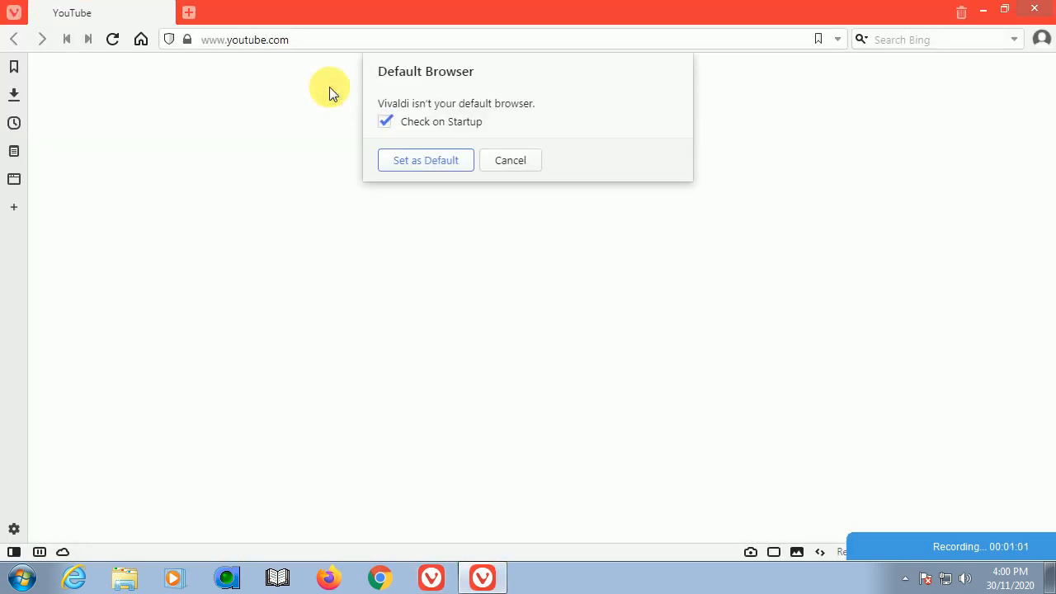
{"action": "left_click", "coordinate": [510, 160]}
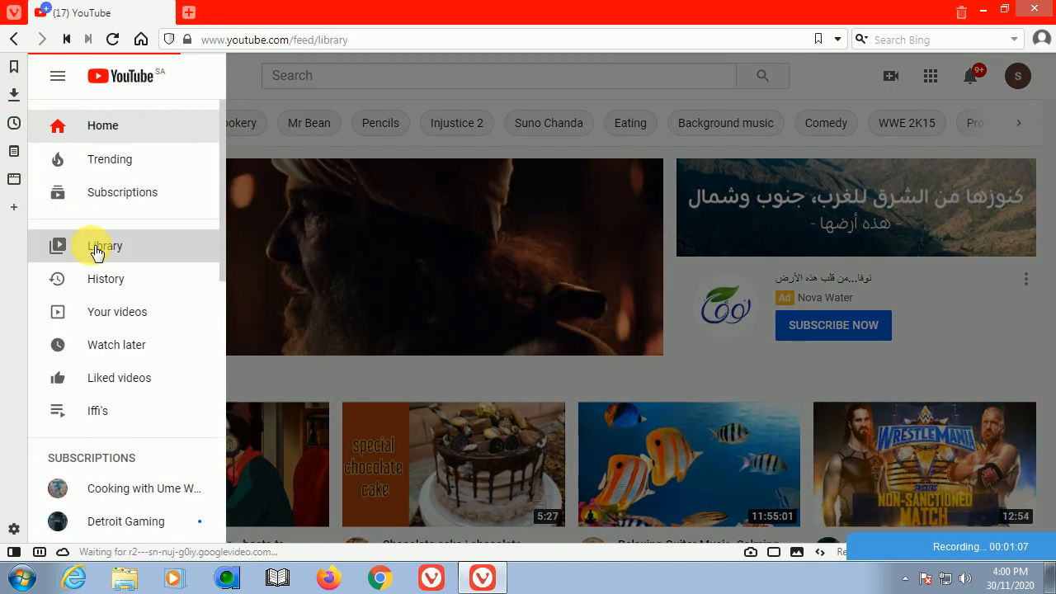
{"action": "left_click", "coordinate": [104, 246]}
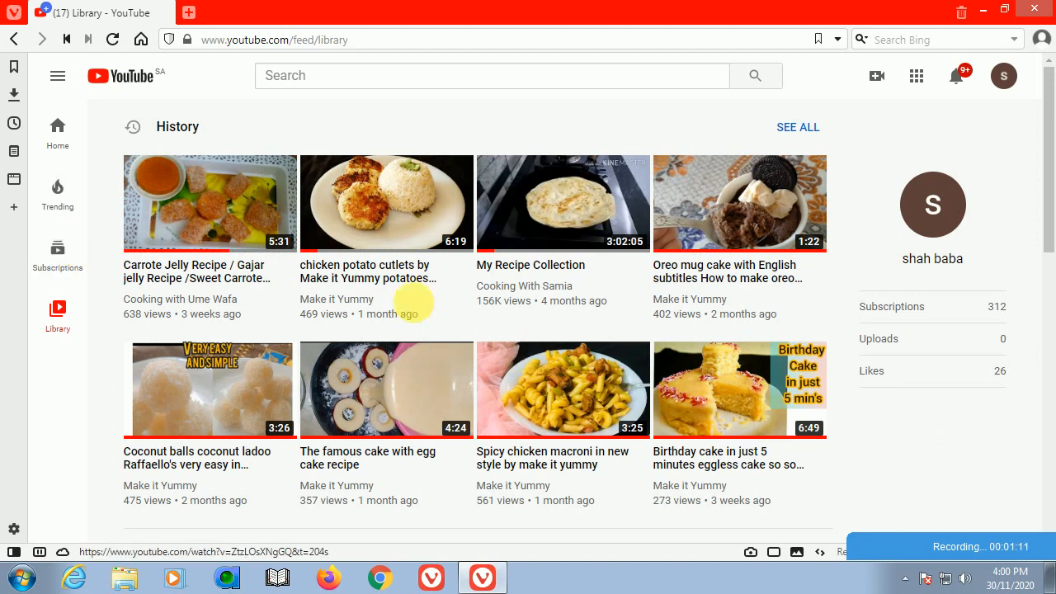
{"action": "scroll", "scroll_direction": "down", "scroll_amount": 3}
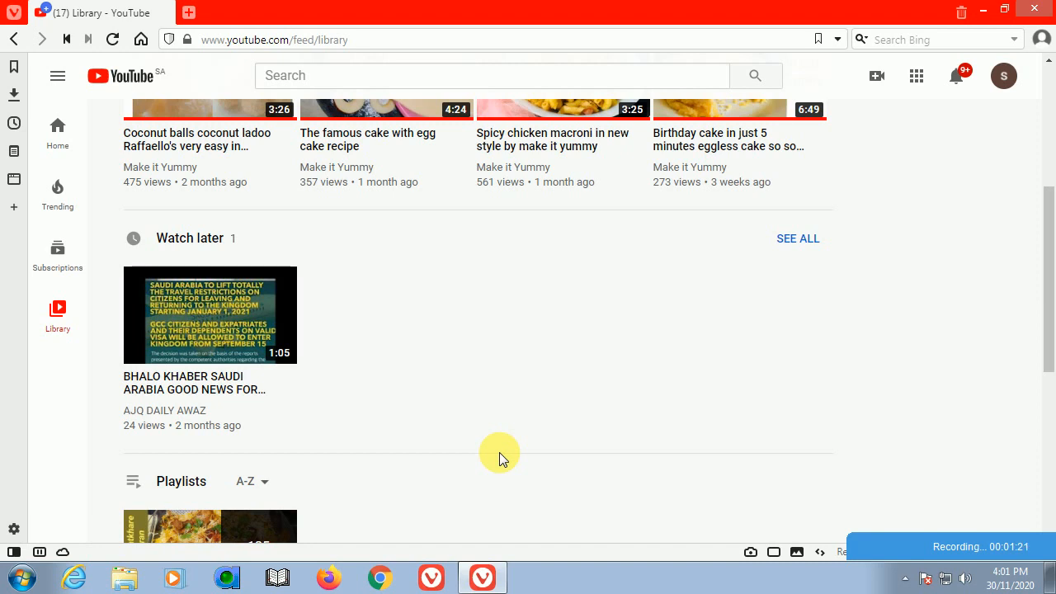
{"action": "left_click", "coordinate": [56, 75]}
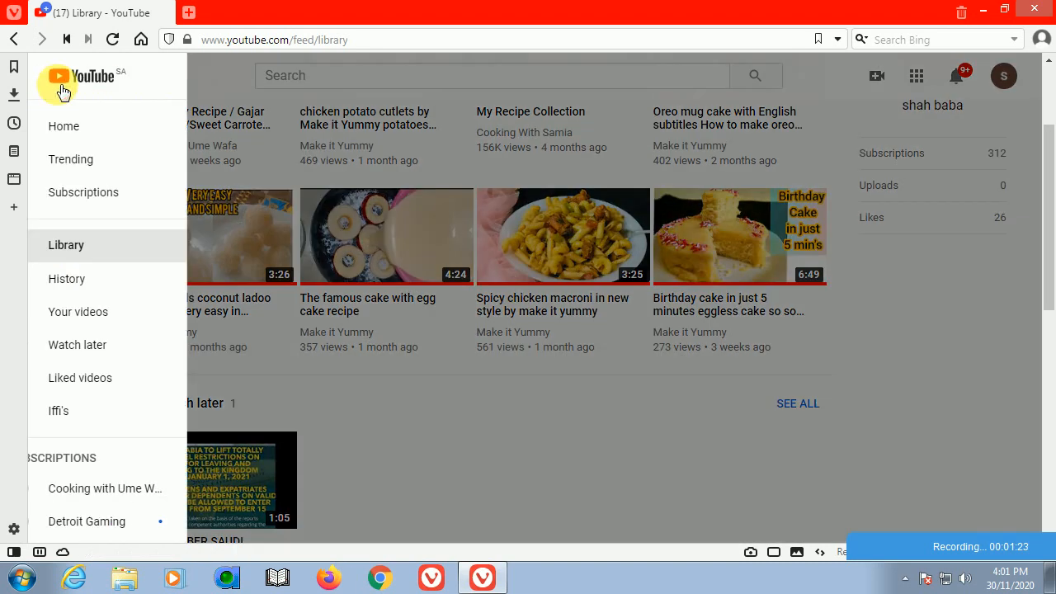
Remove 'BHALO KHABER SAUDI ARABIA GOOD NEWS FOR EXPATRIATES.' from the Watch later playlist.
{"action": "left_click", "coordinate": [77, 344]}
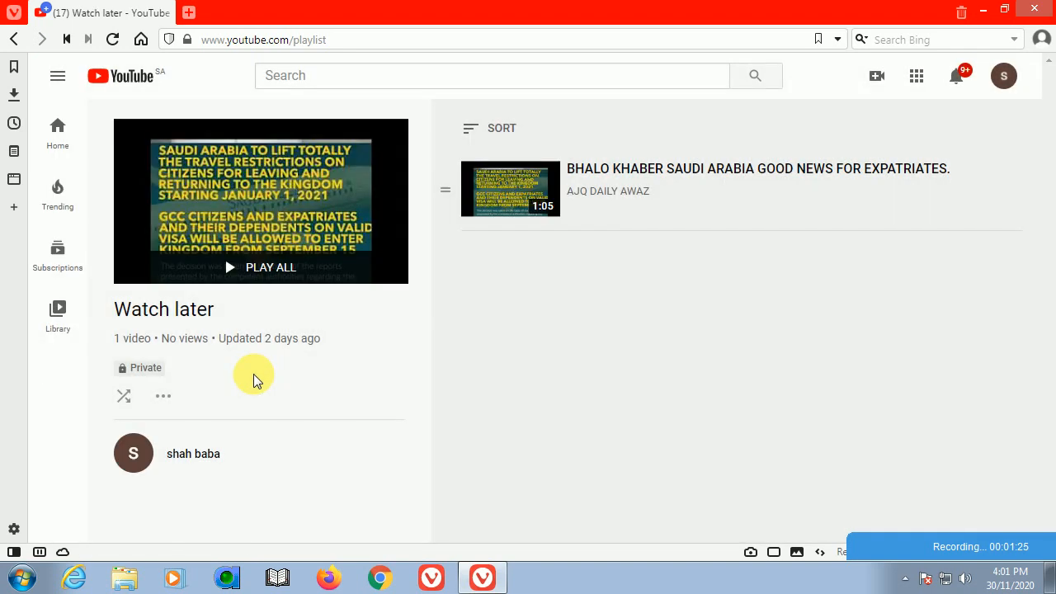
{"action": "mouse_move", "coordinate": [712, 268]}
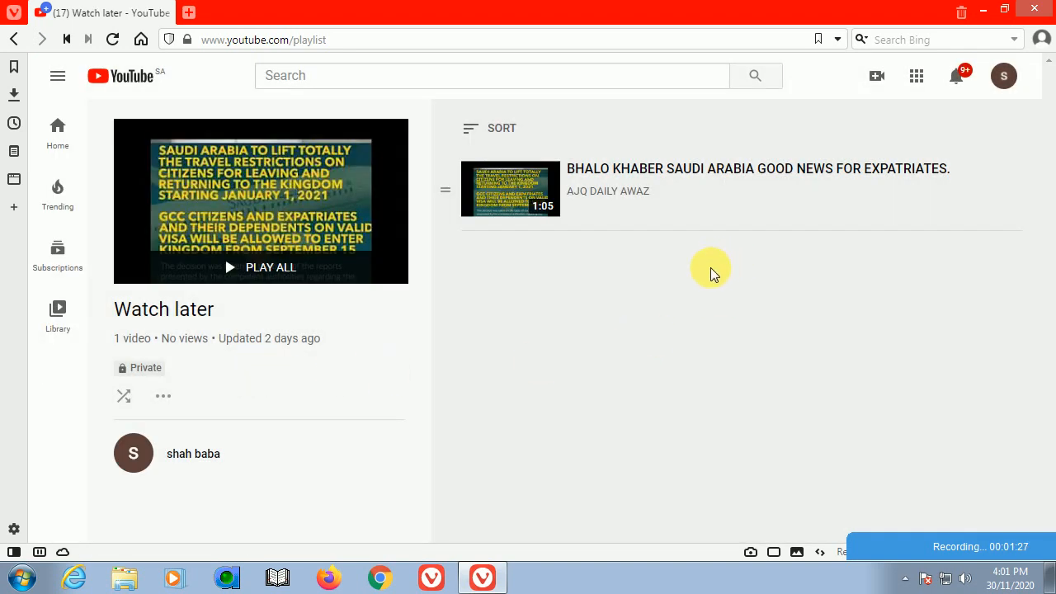
{"action": "mouse_move", "coordinate": [504, 359]}
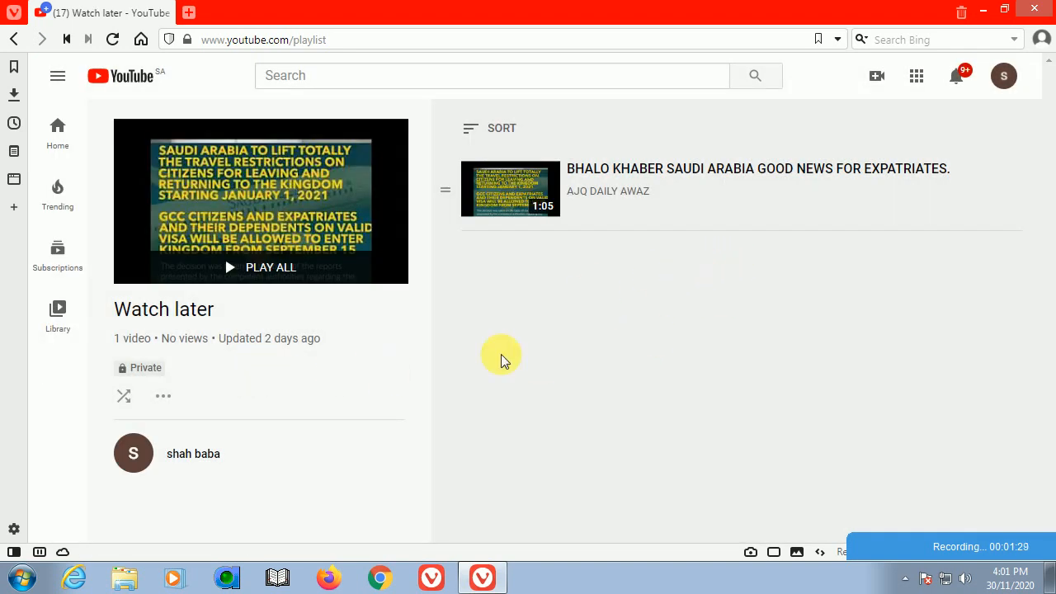
{"action": "mouse_move", "coordinate": [370, 404]}
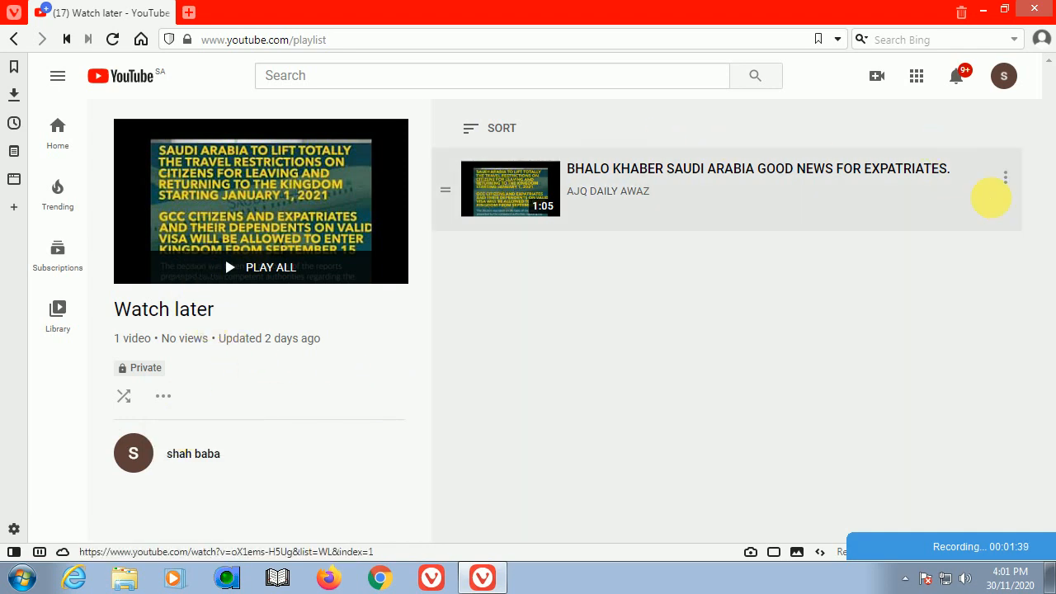
{"action": "left_click", "coordinate": [1005, 176]}
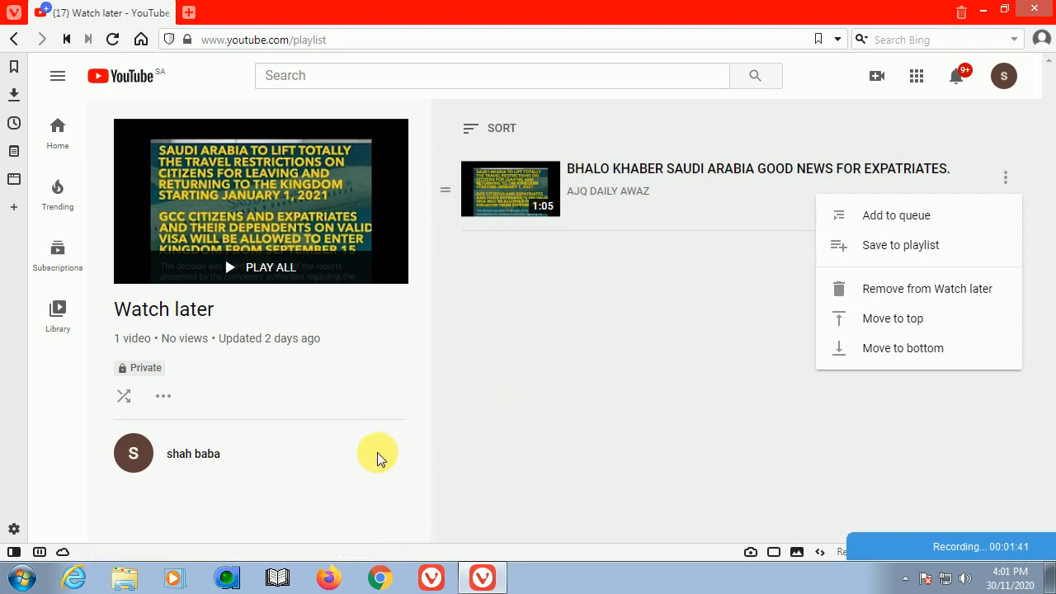
{"action": "mouse_move", "coordinate": [721, 359]}
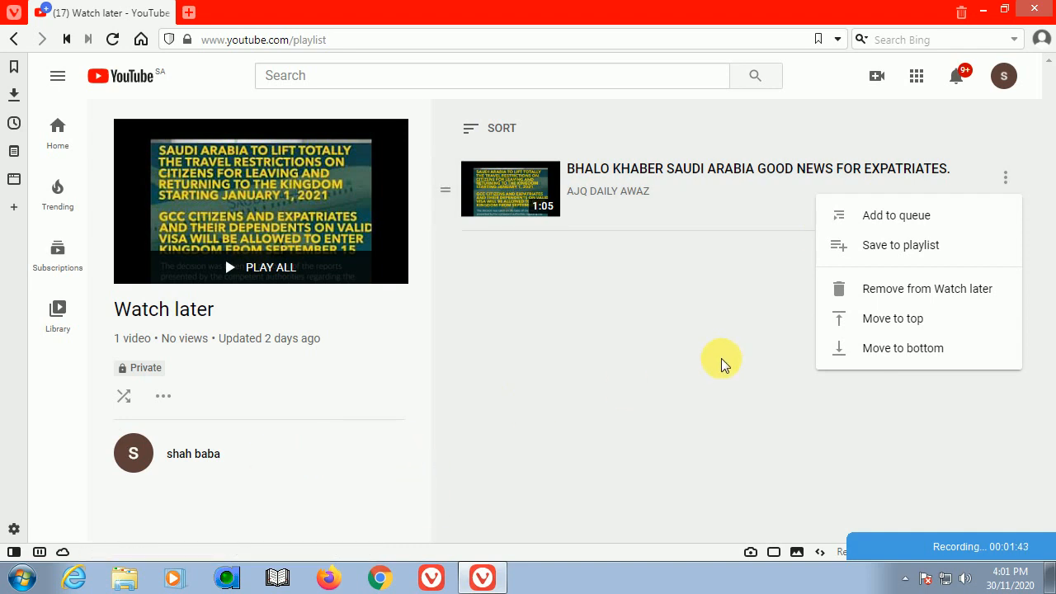
{"action": "mouse_move", "coordinate": [198, 423]}
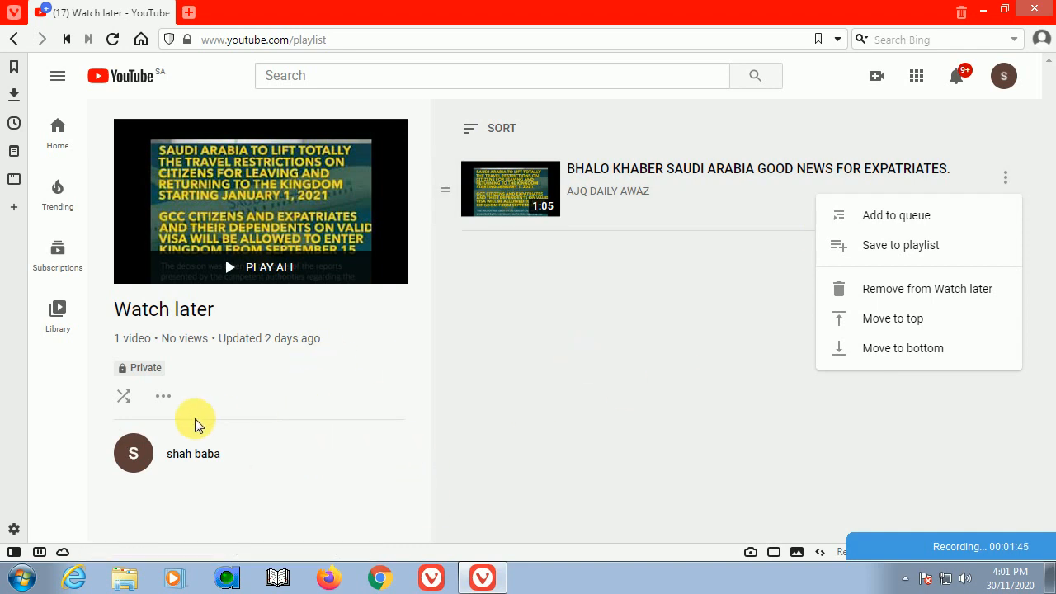
{"action": "left_click", "coordinate": [163, 396]}
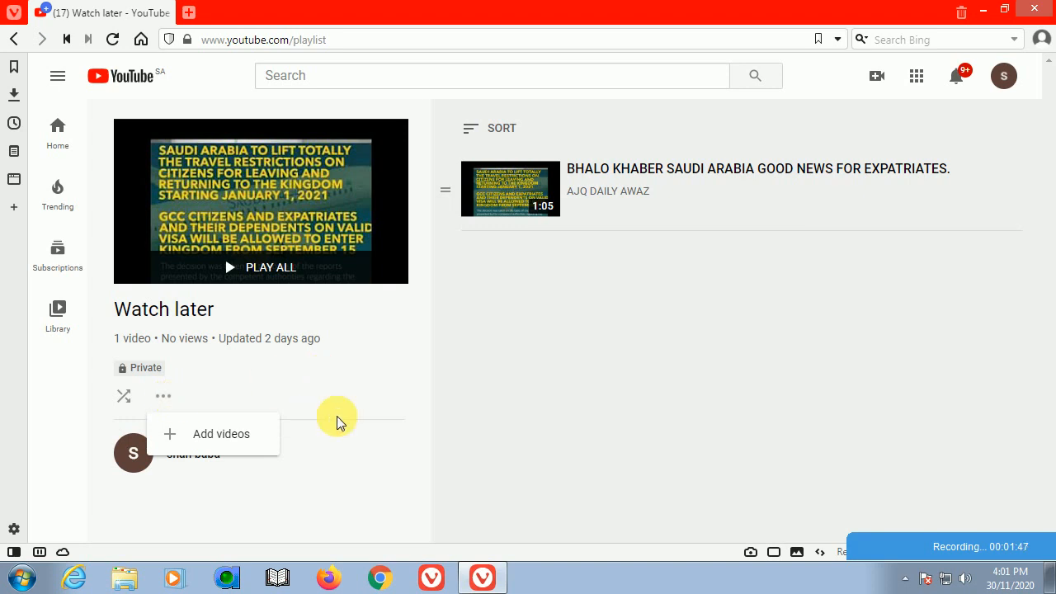
{"action": "left_click", "coordinate": [1007, 179]}
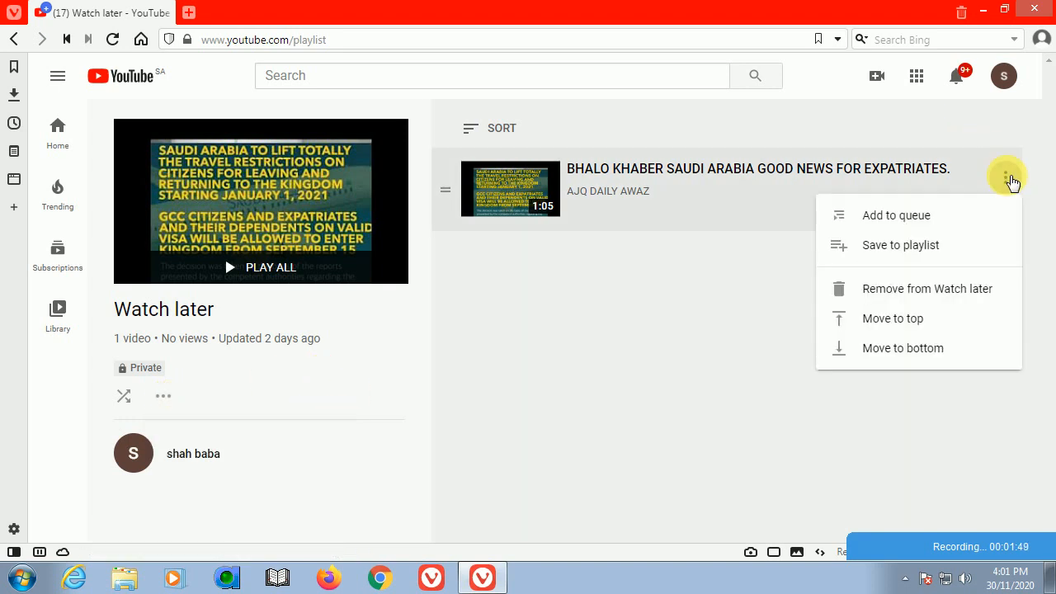
{"action": "mouse_move", "coordinate": [980, 297]}
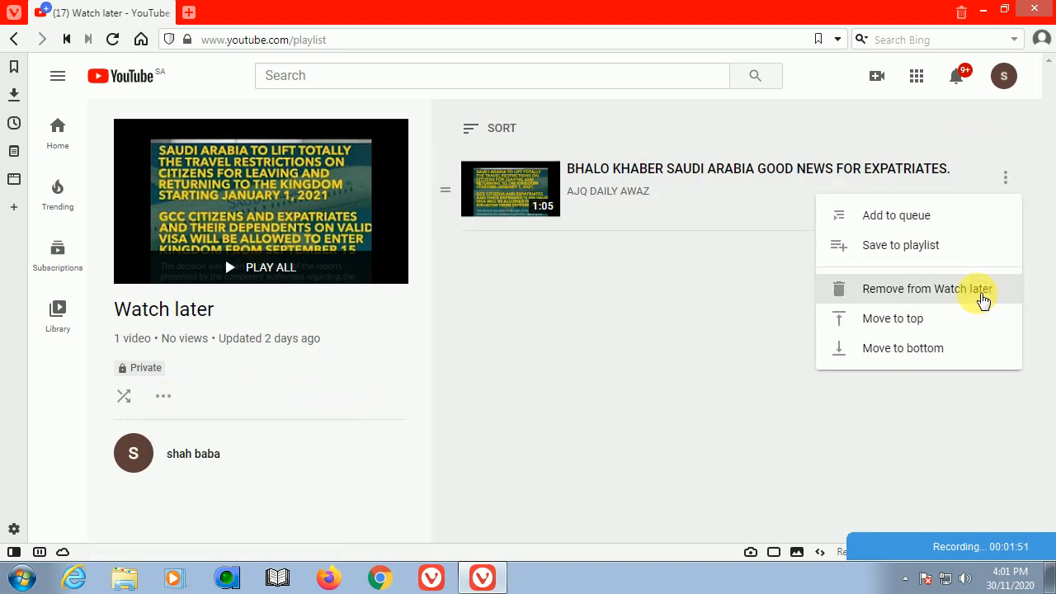
{"action": "left_click", "coordinate": [927, 288]}
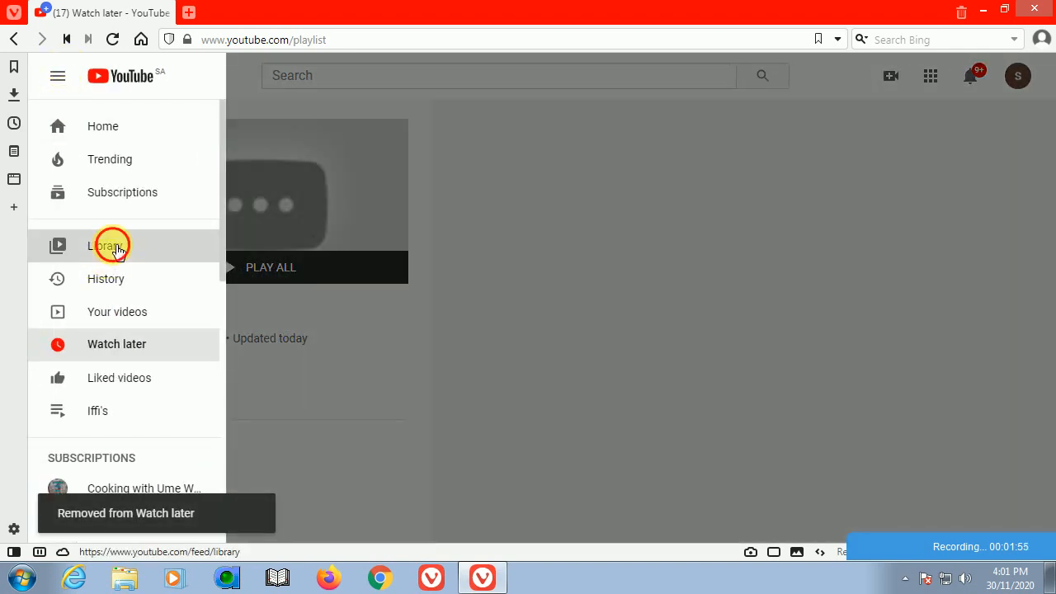
Go back to the Library page, scroll it, and check the account menu.
{"action": "left_click", "coordinate": [104, 246]}
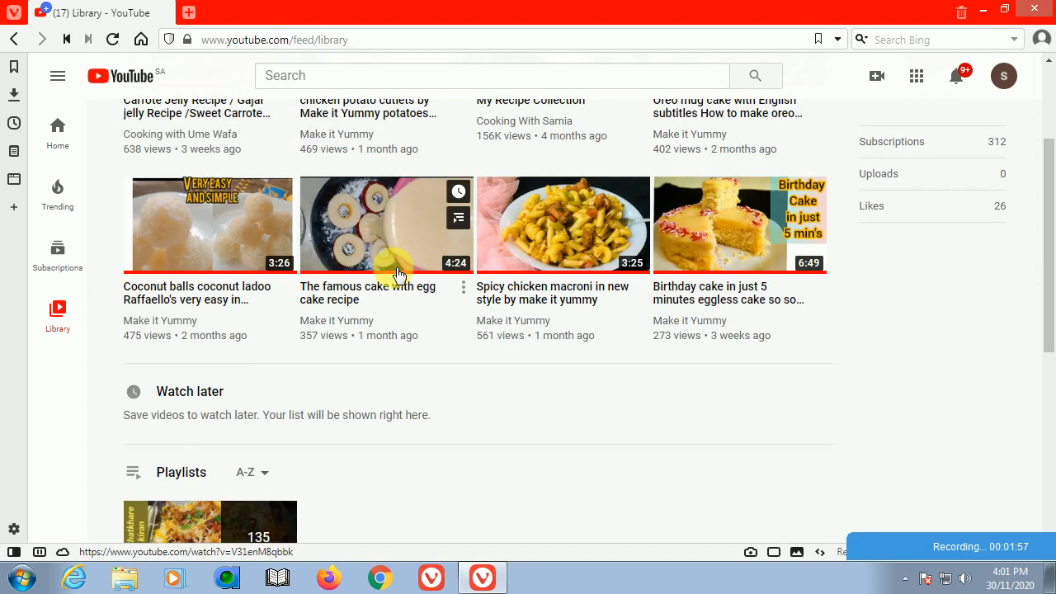
{"action": "scroll", "scroll_direction": "down", "scroll_amount": 3}
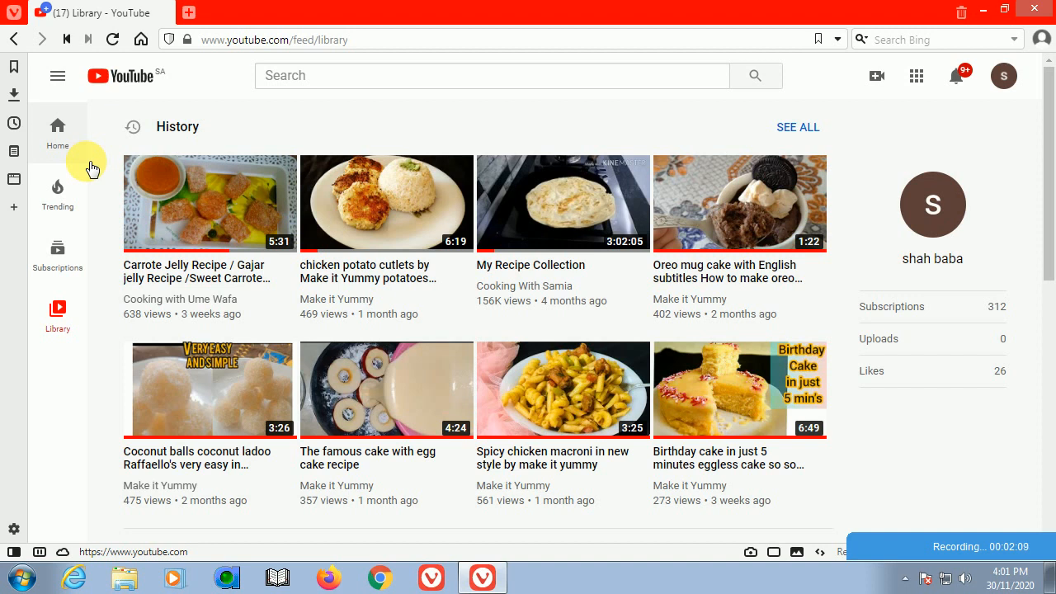
{"action": "mouse_move", "coordinate": [141, 412]}
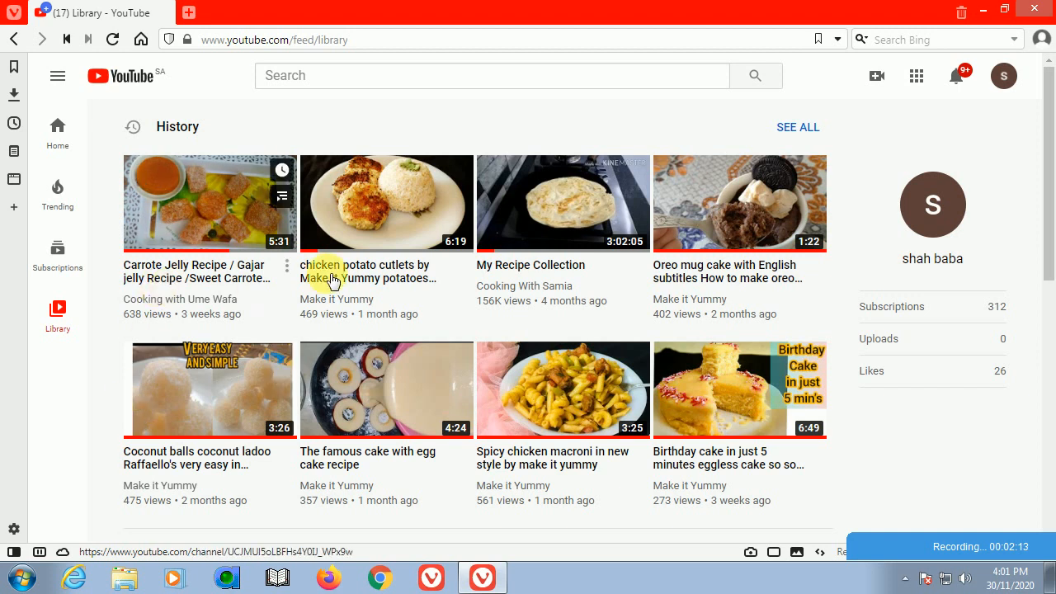
{"action": "left_click", "coordinate": [1003, 75]}
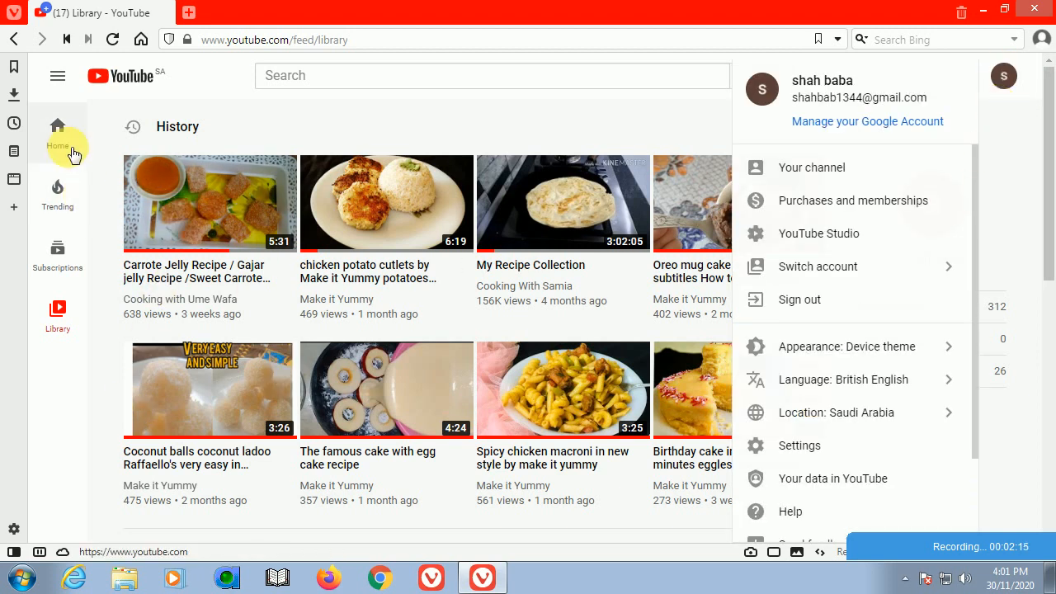
{"action": "left_click", "coordinate": [57, 75]}
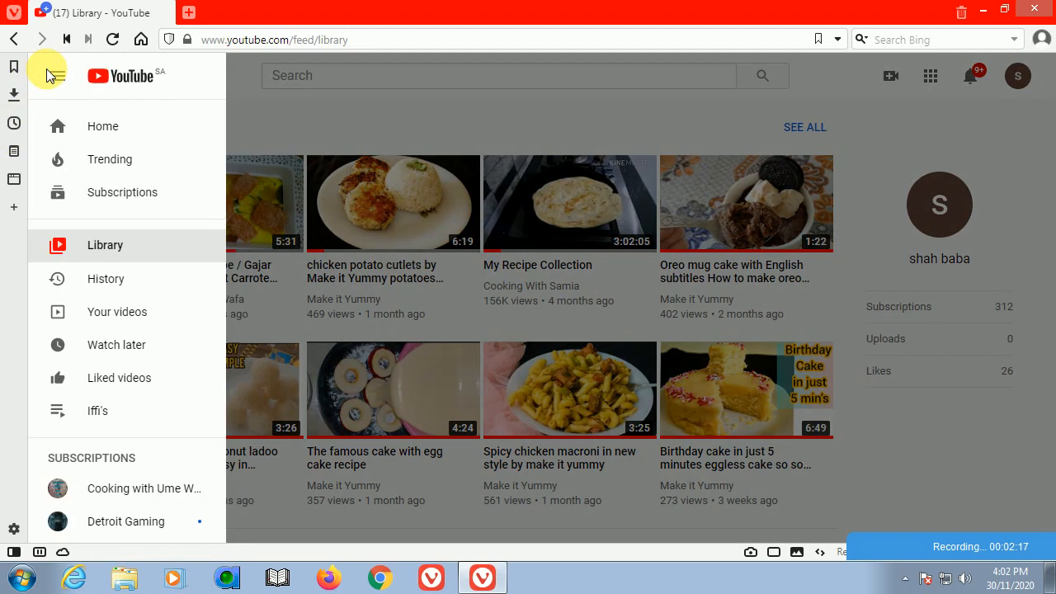
{"action": "mouse_move", "coordinate": [194, 358]}
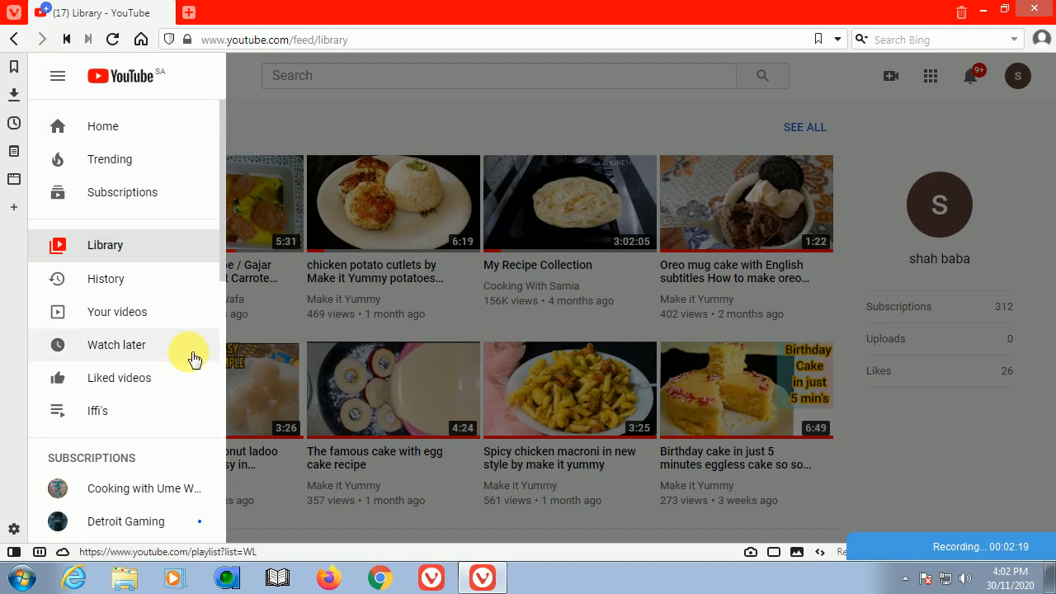
Open the History page and clear all watch history.
{"action": "left_click", "coordinate": [105, 278]}
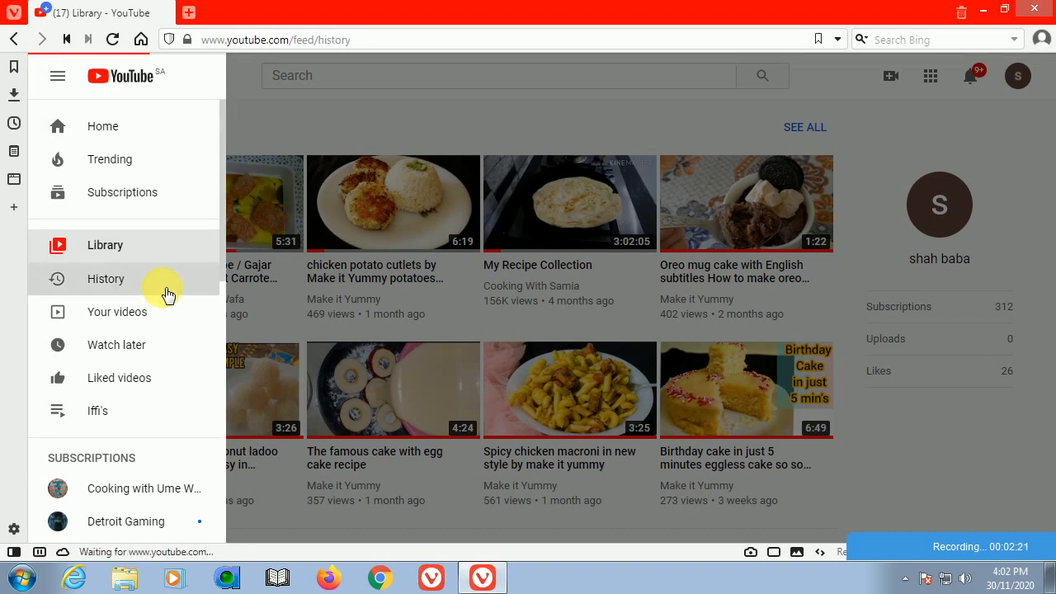
{"action": "left_click", "coordinate": [105, 278]}
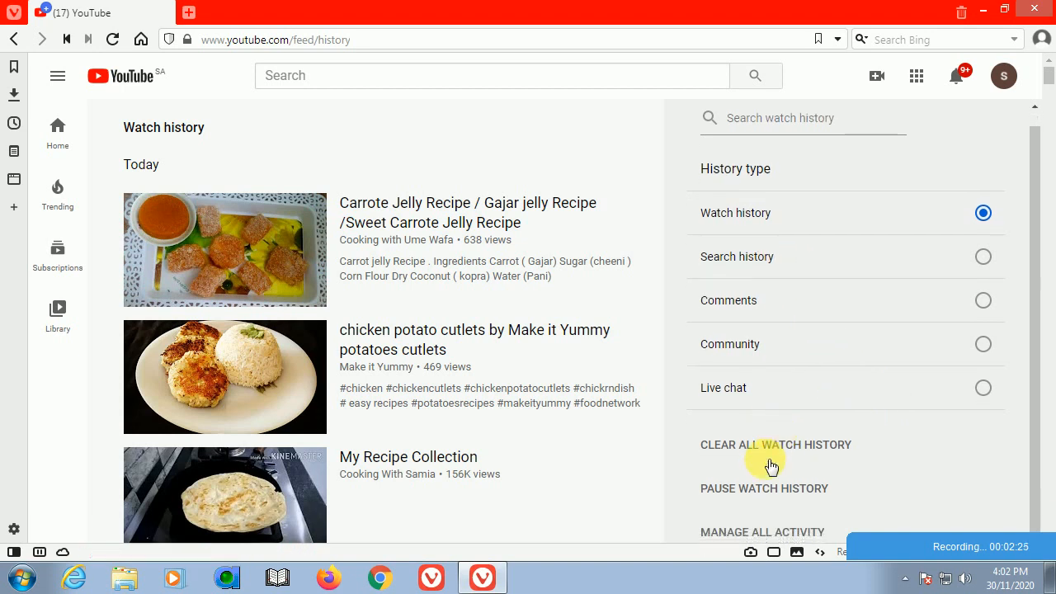
{"action": "mouse_move", "coordinate": [771, 445]}
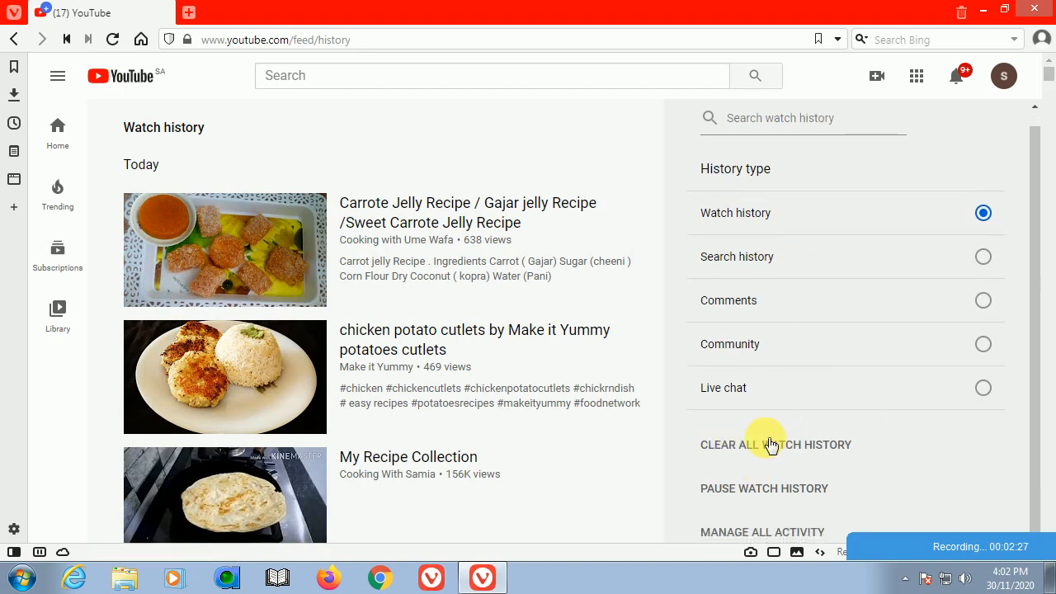
{"action": "left_click", "coordinate": [774, 445]}
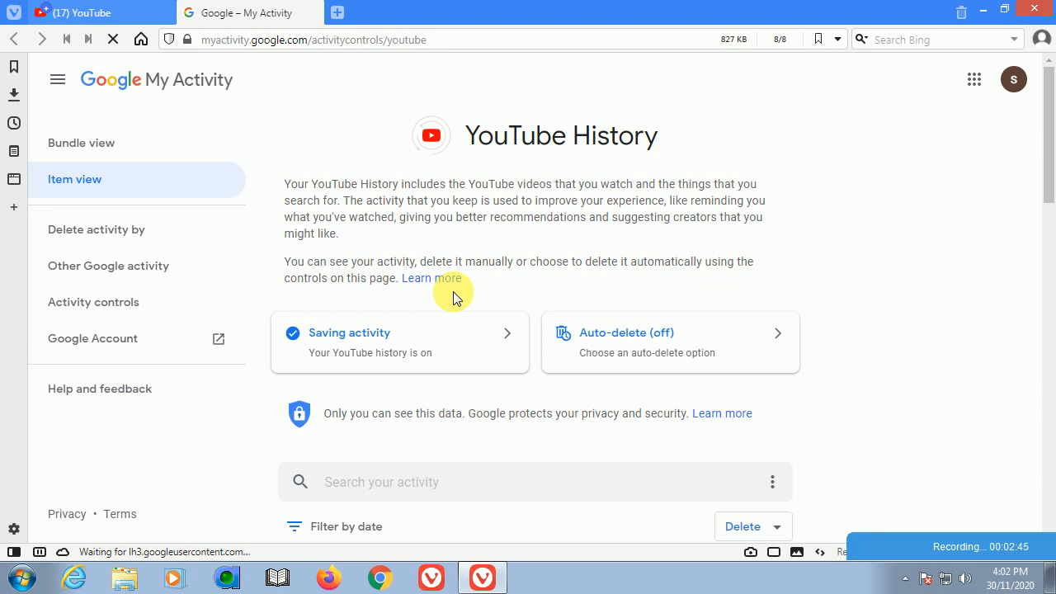
Permanently delete the YouTube activity on My Activity and acknowledge the completion notice.
{"action": "scroll", "scroll_direction": "down", "scroll_amount": 3}
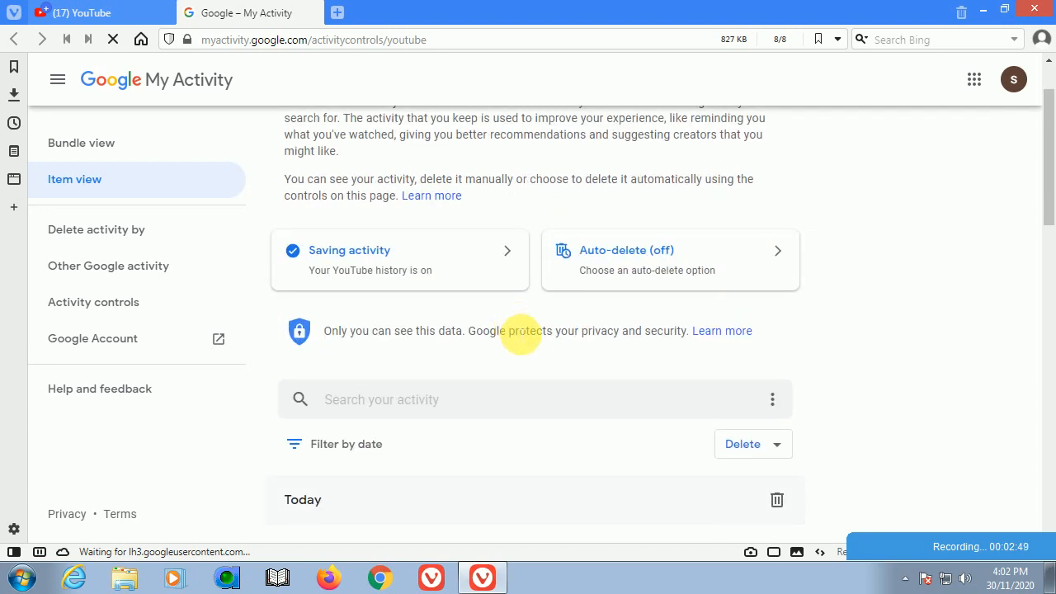
{"action": "scroll", "scroll_direction": "down", "scroll_amount": 3}
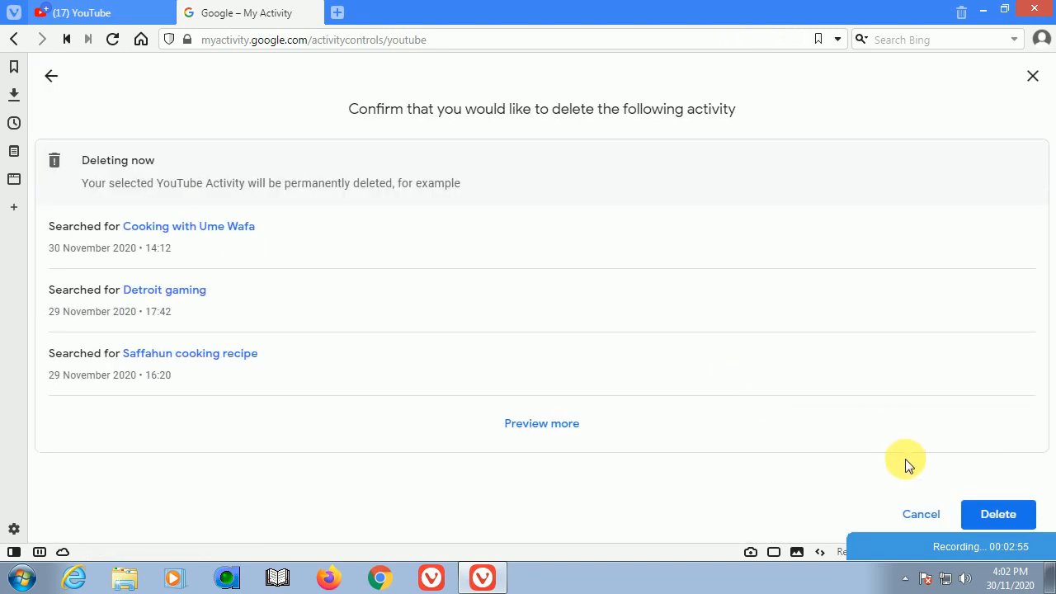
{"action": "left_click", "coordinate": [997, 514]}
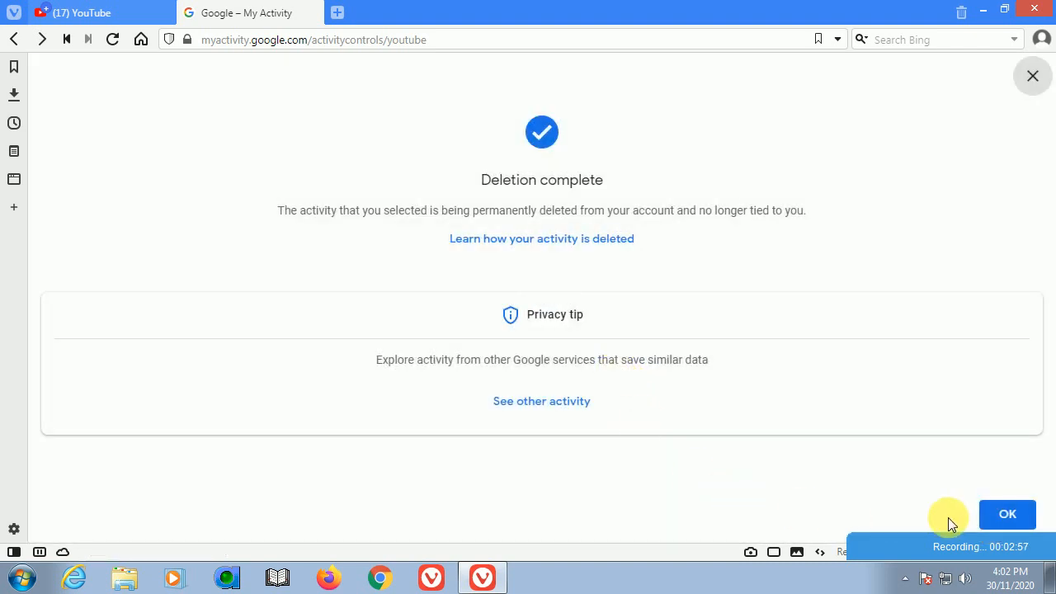
{"action": "left_click", "coordinate": [1007, 514]}
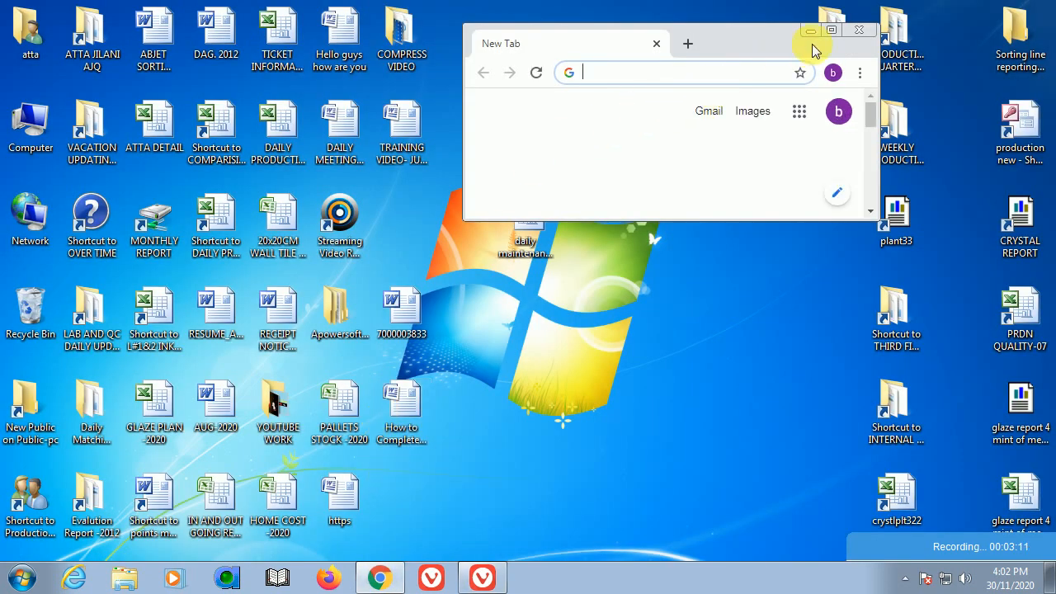
Maximize Chrome, open Facebook from the new tab shortcut, and go to Messenger.
{"action": "left_click", "coordinate": [832, 31]}
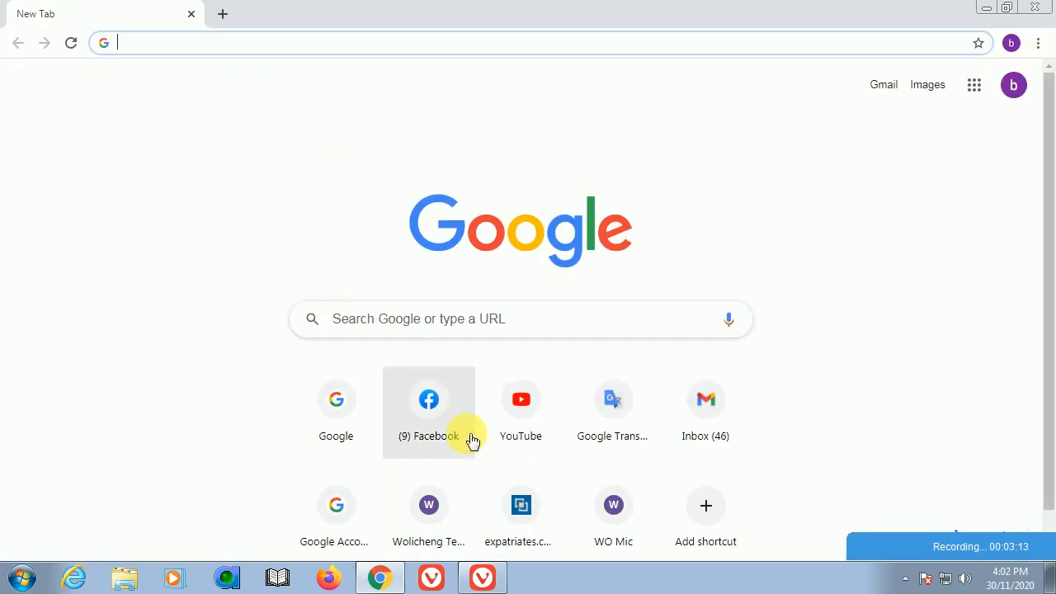
{"action": "left_click", "coordinate": [428, 399]}
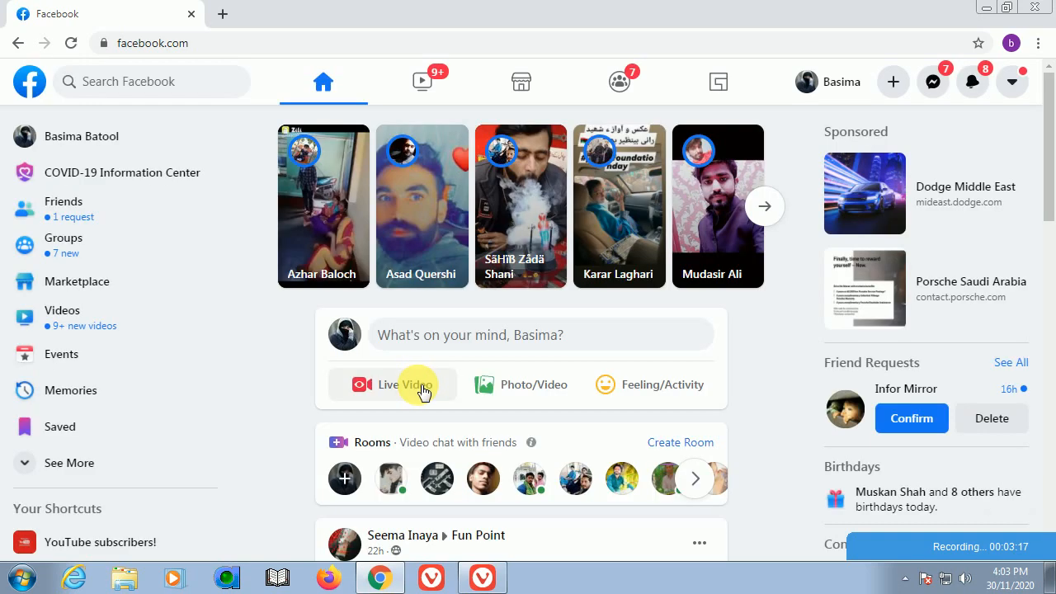
{"action": "left_click", "coordinate": [933, 82]}
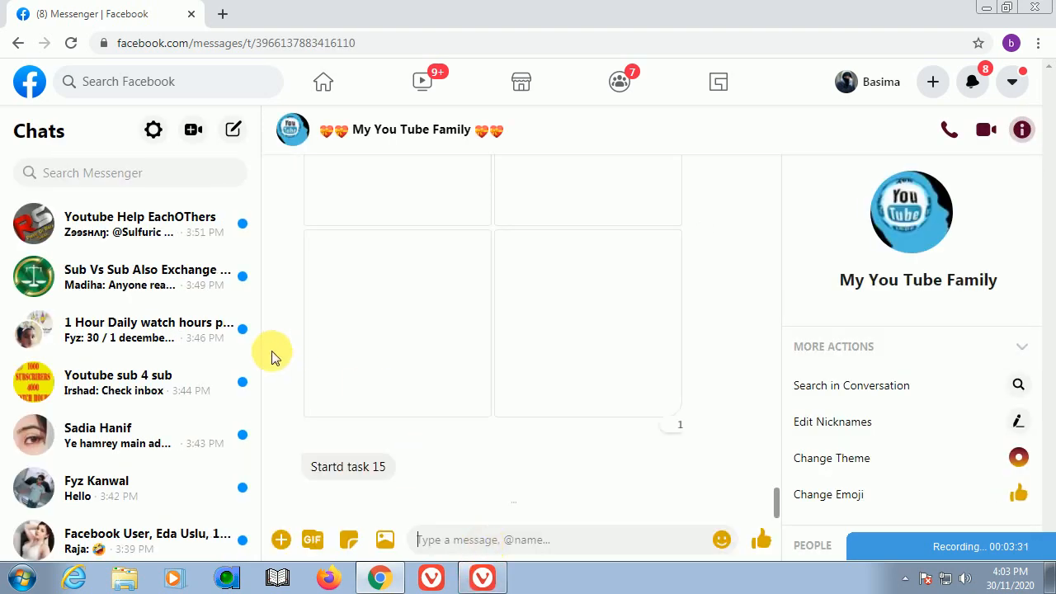
Copy the YouTube playlist link address from the '1 Hour Daily watch hours program' chat.
{"action": "left_click", "coordinate": [148, 329]}
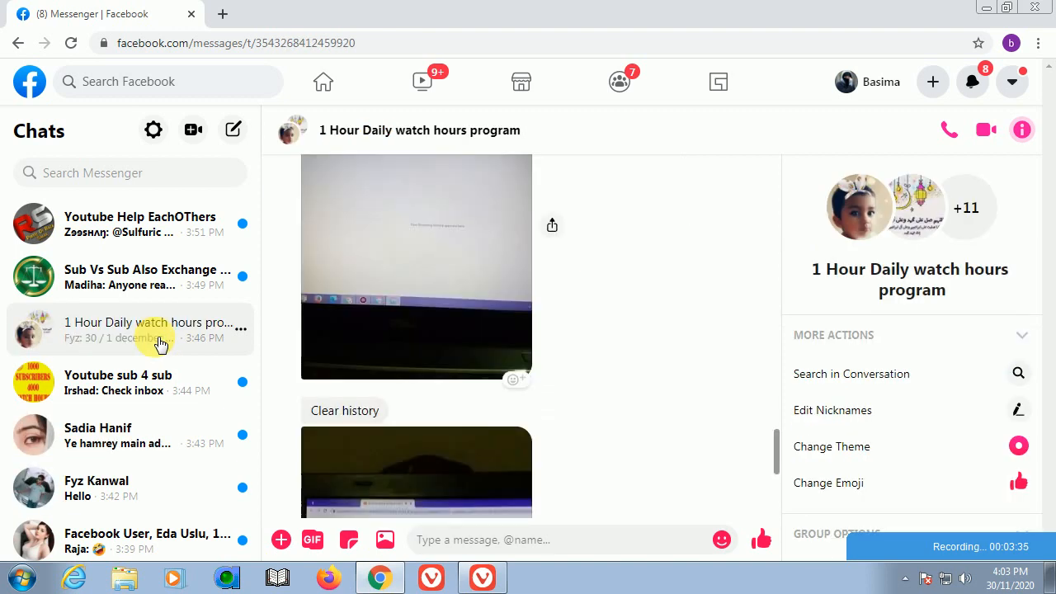
{"action": "scroll", "scroll_direction": "down", "scroll_amount": 3}
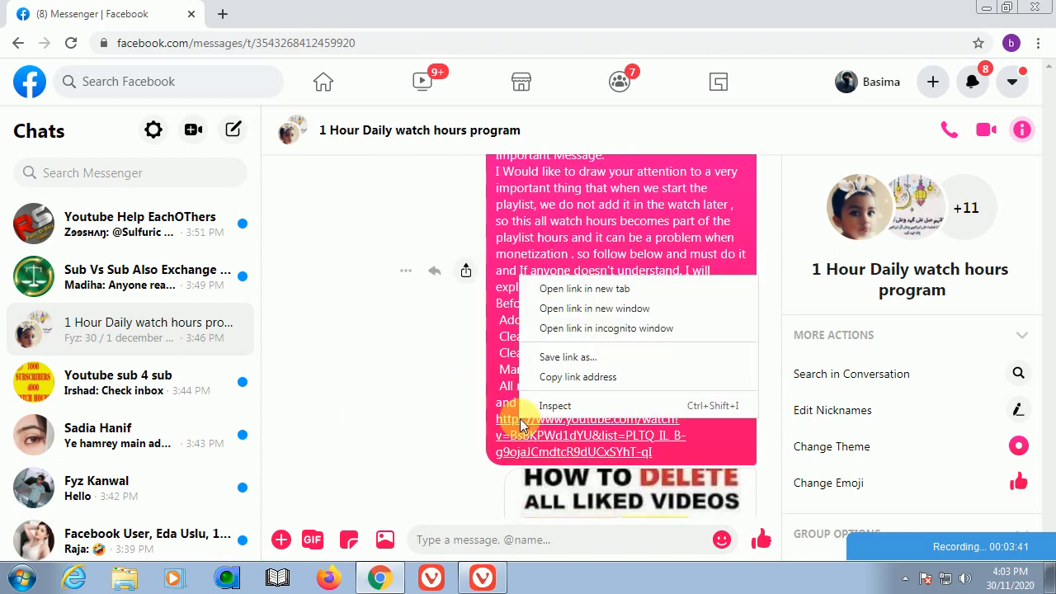
{"action": "left_click", "coordinate": [568, 356]}
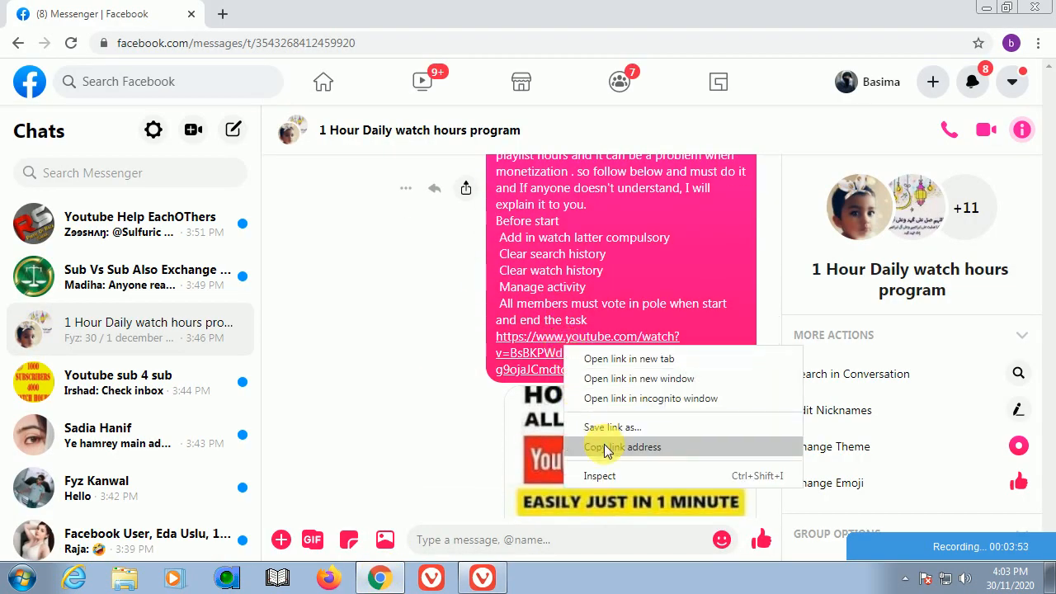
{"action": "left_click", "coordinate": [620, 447]}
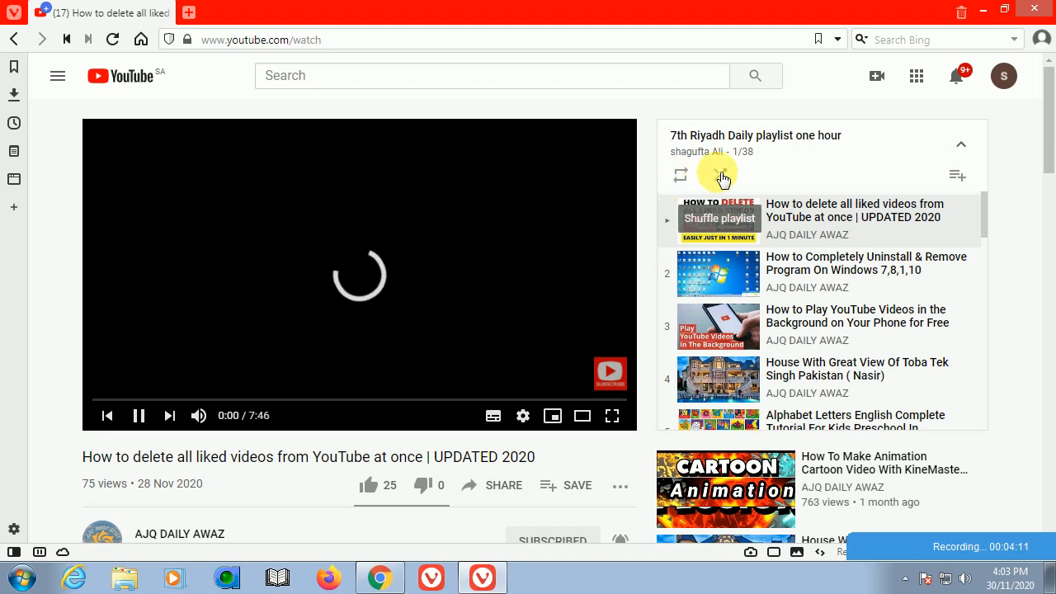
{"action": "mouse_move", "coordinate": [957, 175]}
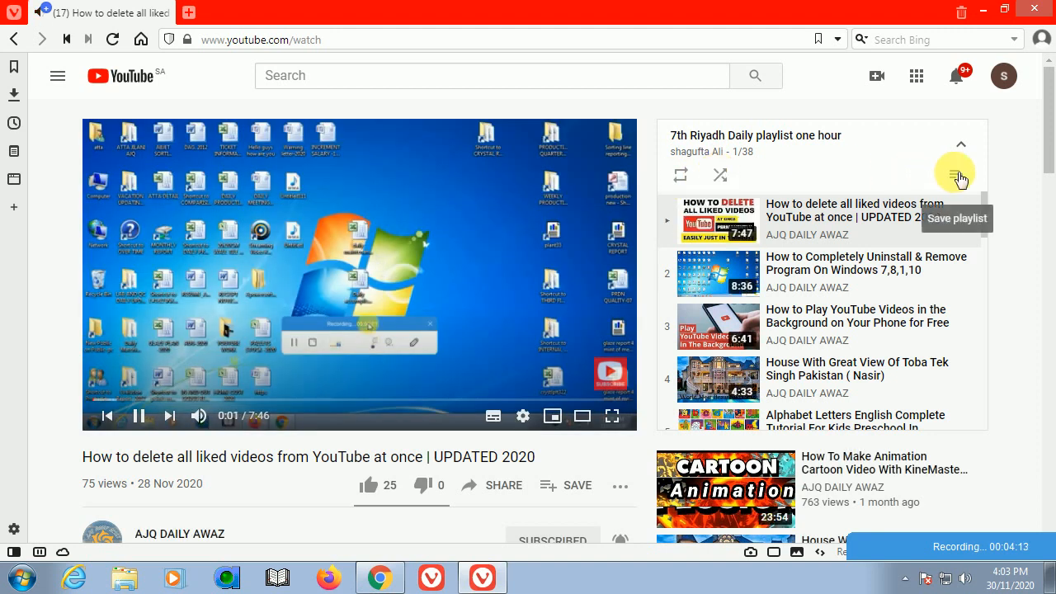
Add a suggested animation video to the queue and save all 39 queued videos.
{"action": "scroll", "scroll_direction": "down", "scroll_amount": 3}
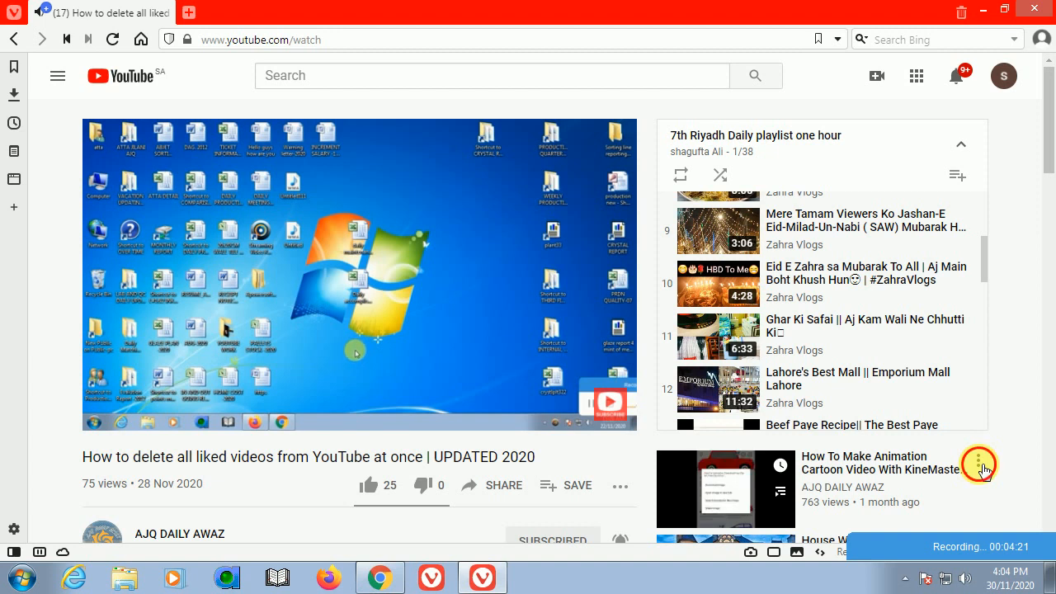
{"action": "left_click", "coordinate": [979, 464]}
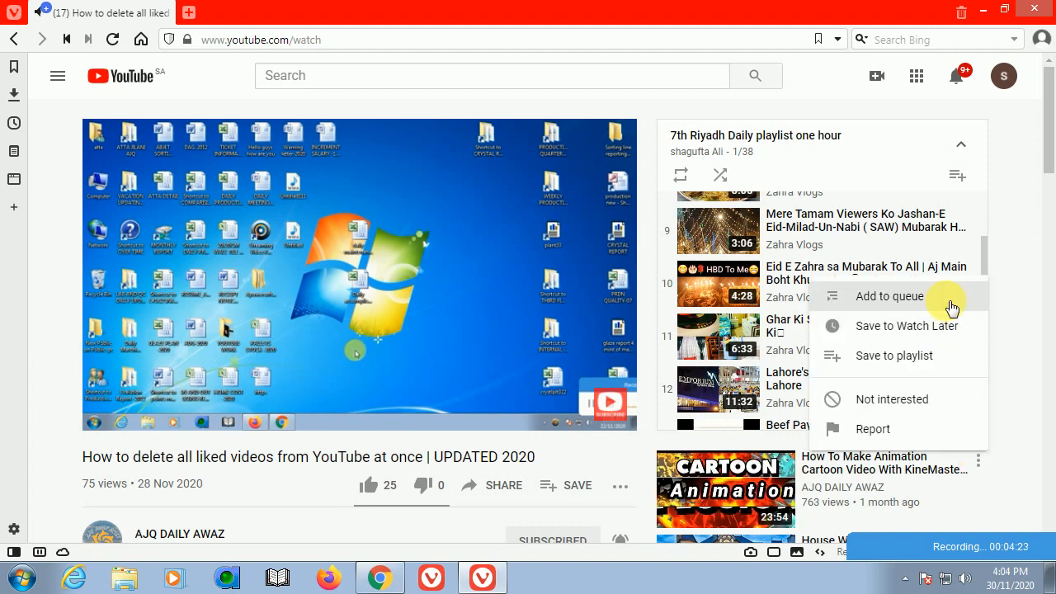
{"action": "left_click", "coordinate": [890, 296]}
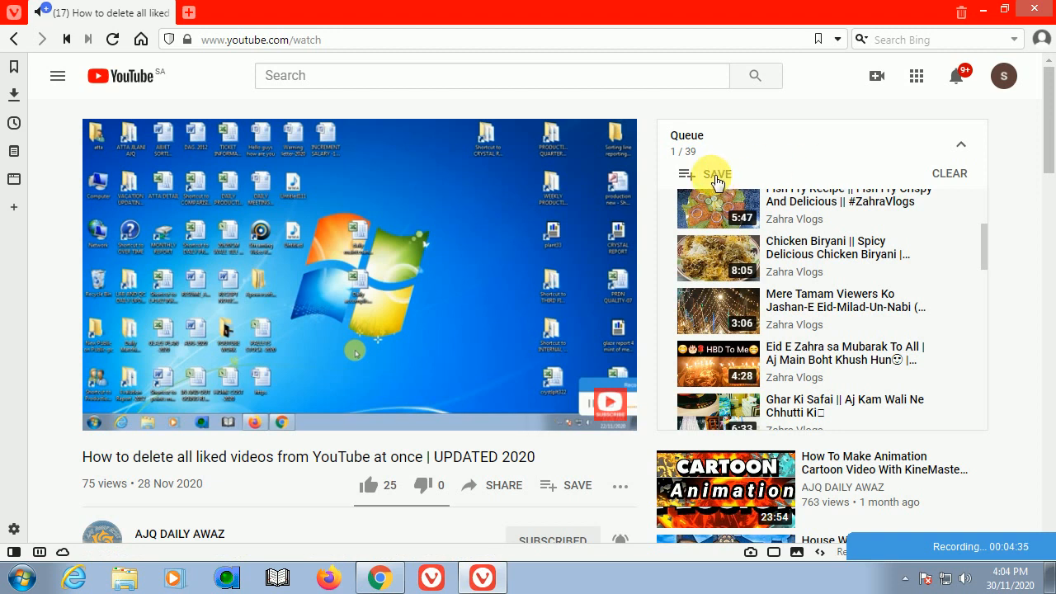
{"action": "mouse_move", "coordinate": [688, 194]}
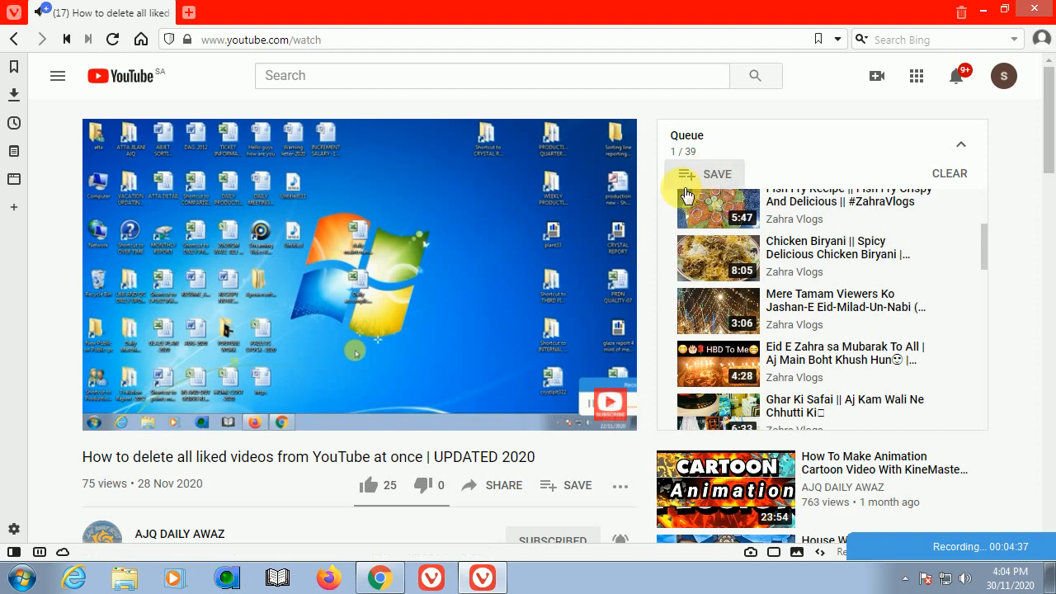
{"action": "left_click", "coordinate": [704, 174]}
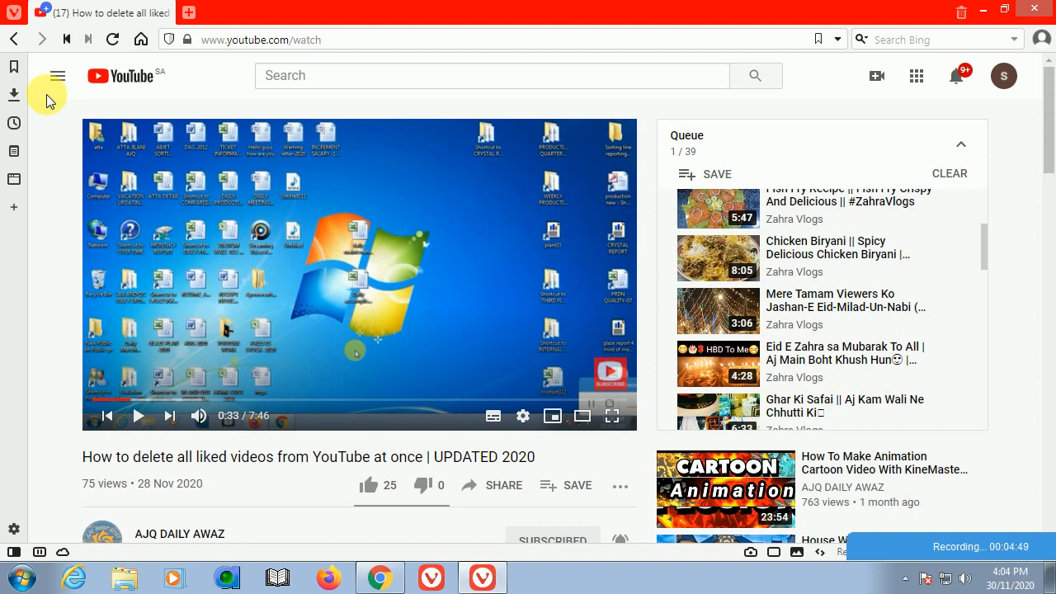
Go to Watch later, close the queue player, and scroll through the 38 saved videos.
{"action": "left_click", "coordinate": [56, 75]}
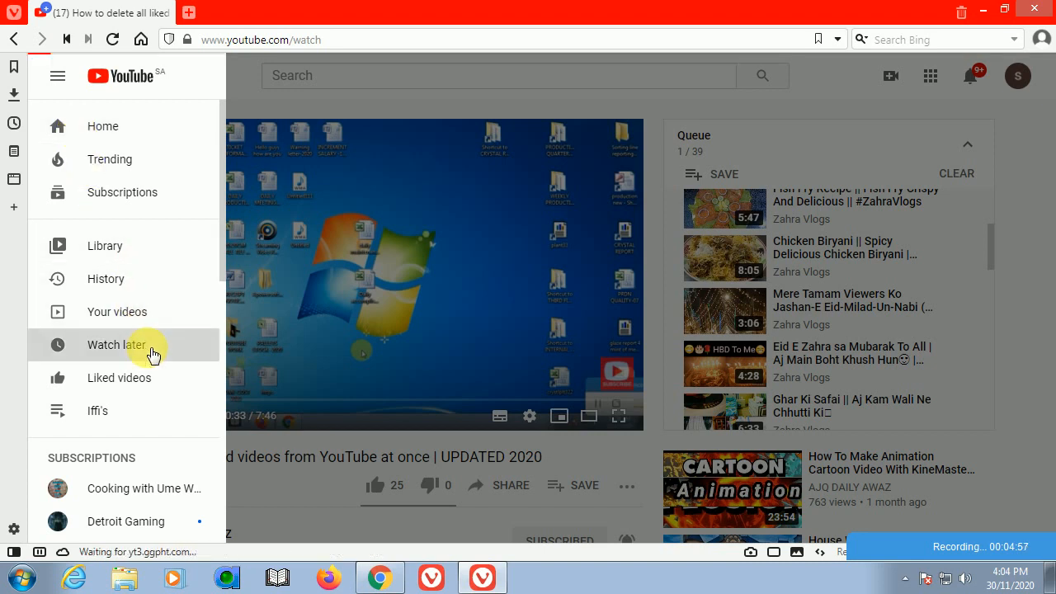
{"action": "left_click", "coordinate": [116, 345]}
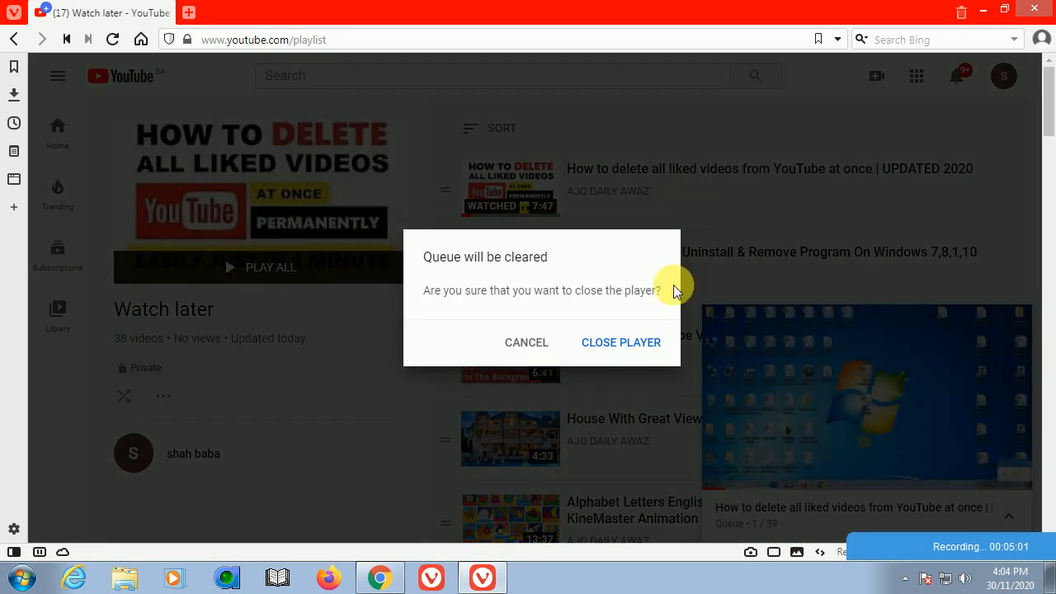
{"action": "left_click", "coordinate": [620, 343]}
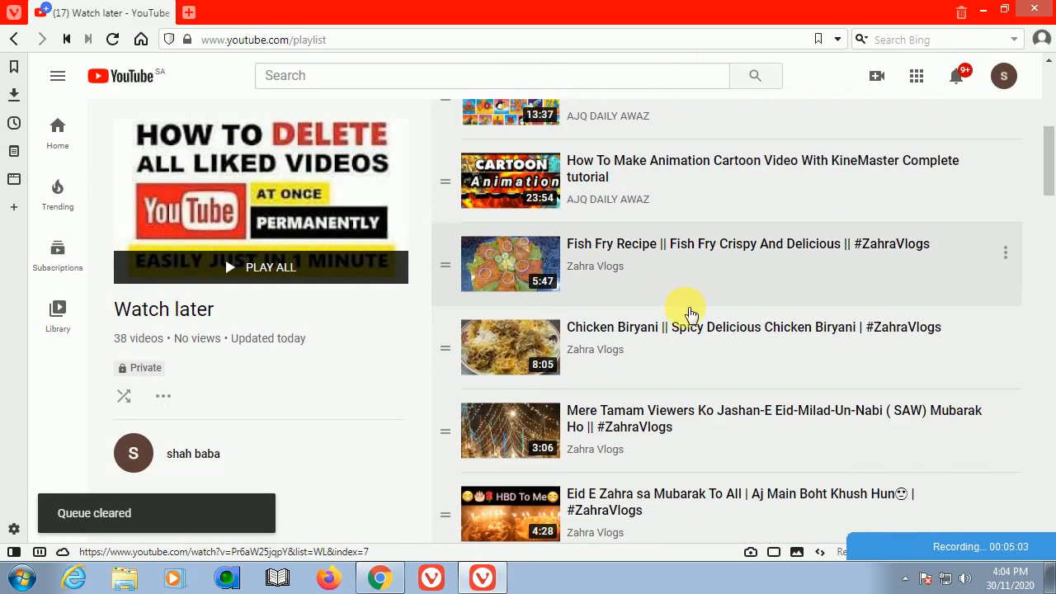
{"action": "scroll", "scroll_direction": "down", "scroll_amount": 3}
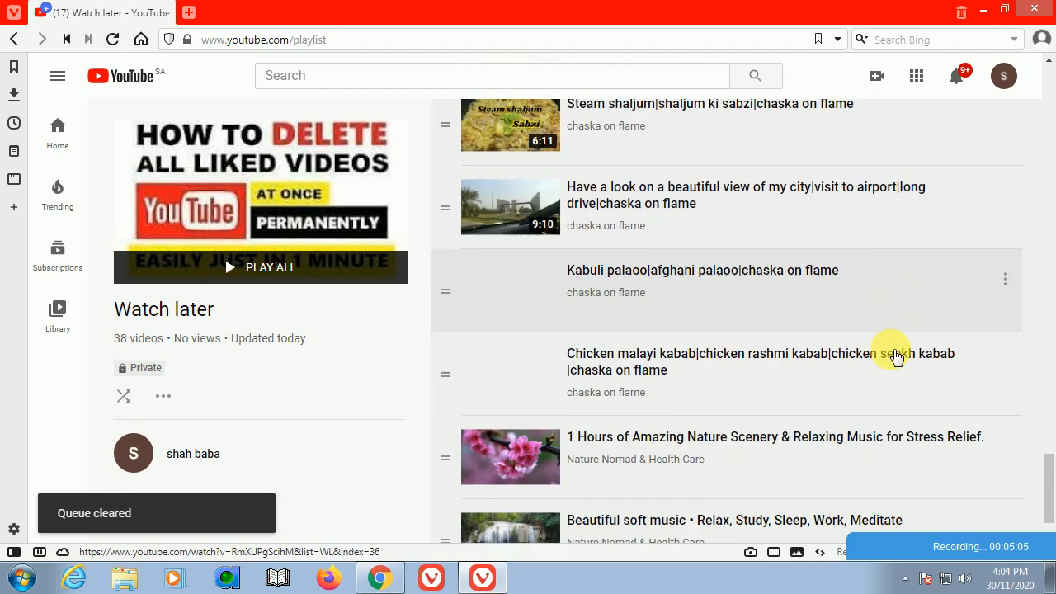
{"action": "scroll", "scroll_direction": "down", "scroll_amount": 3}
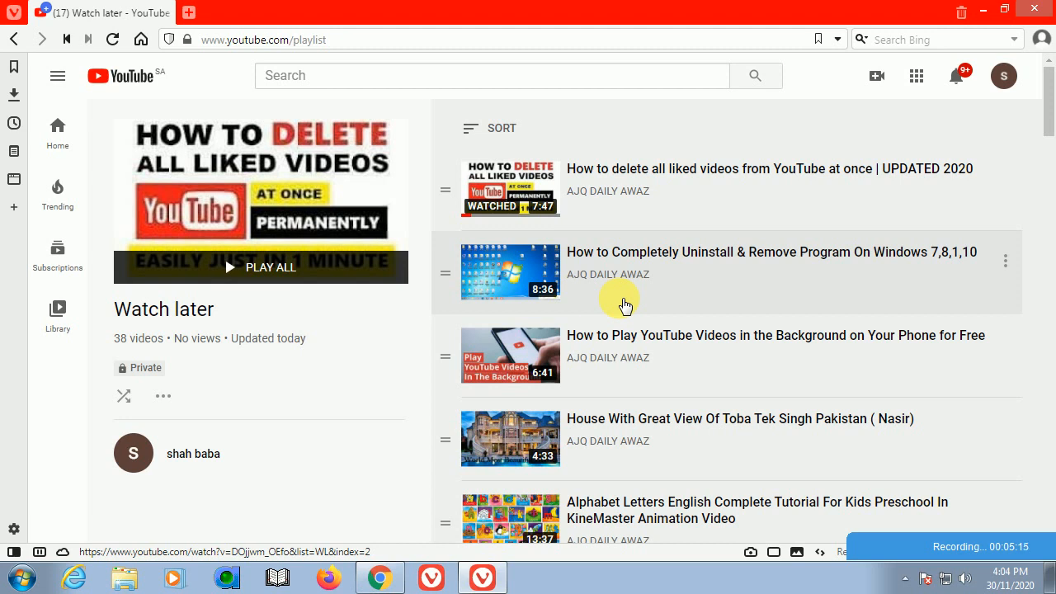
{"action": "mouse_move", "coordinate": [981, 9]}
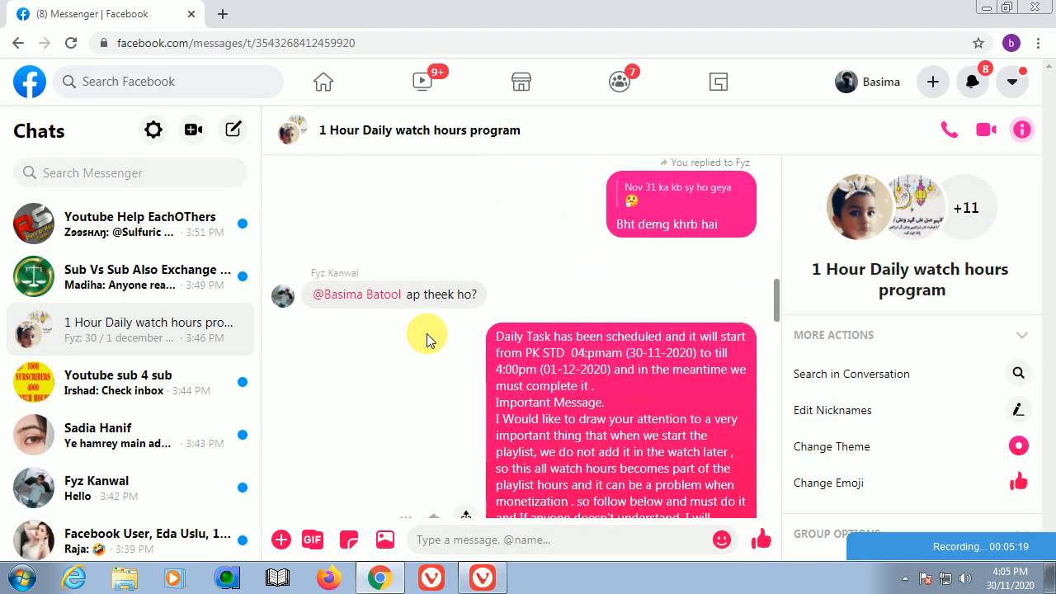
{"action": "left_click", "coordinate": [91, 489]}
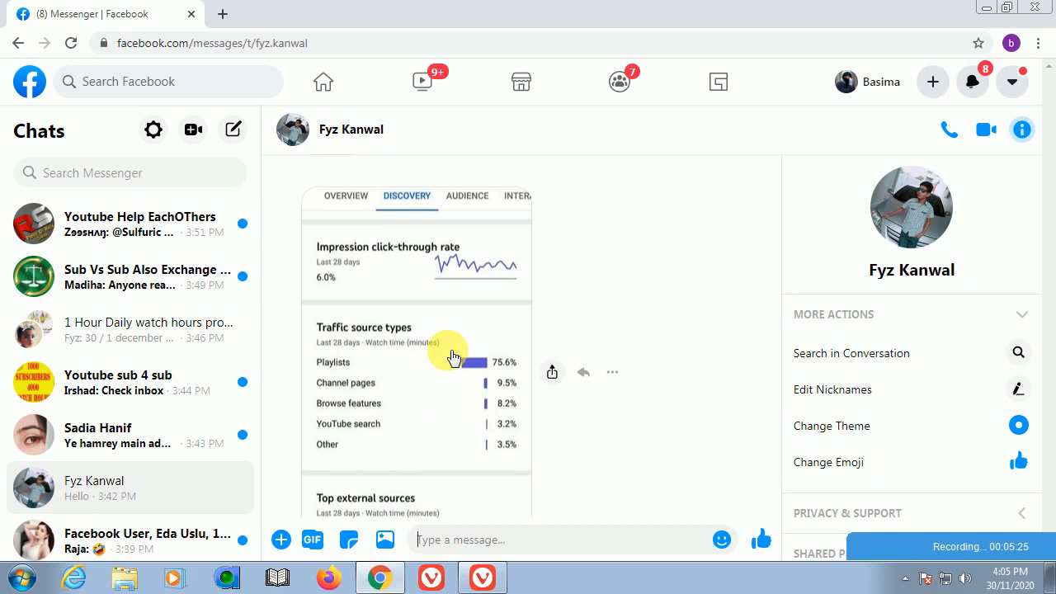
{"action": "left_click", "coordinate": [441, 355]}
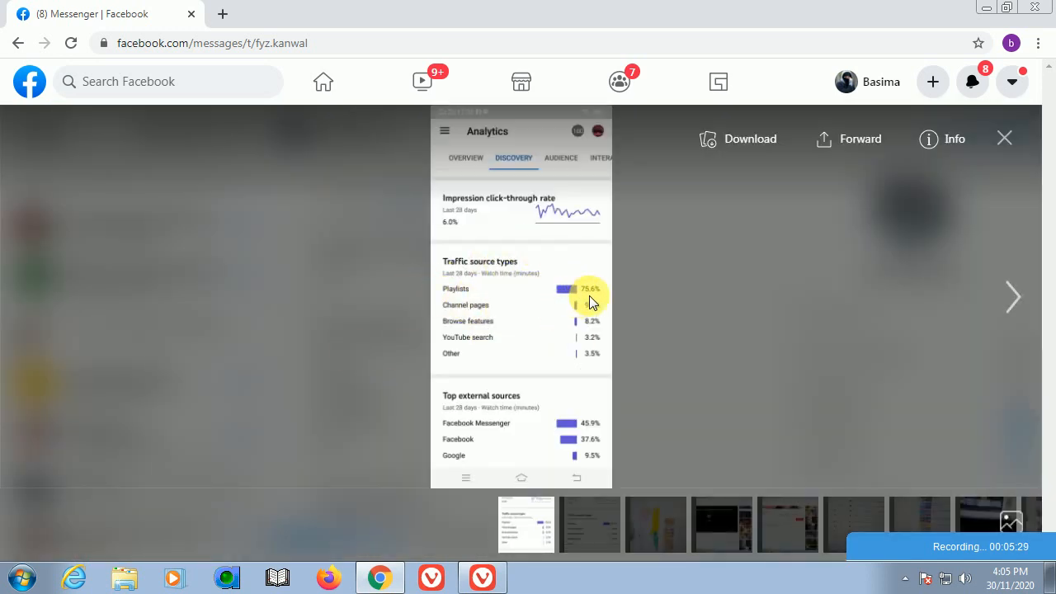
{"action": "mouse_move", "coordinate": [565, 346]}
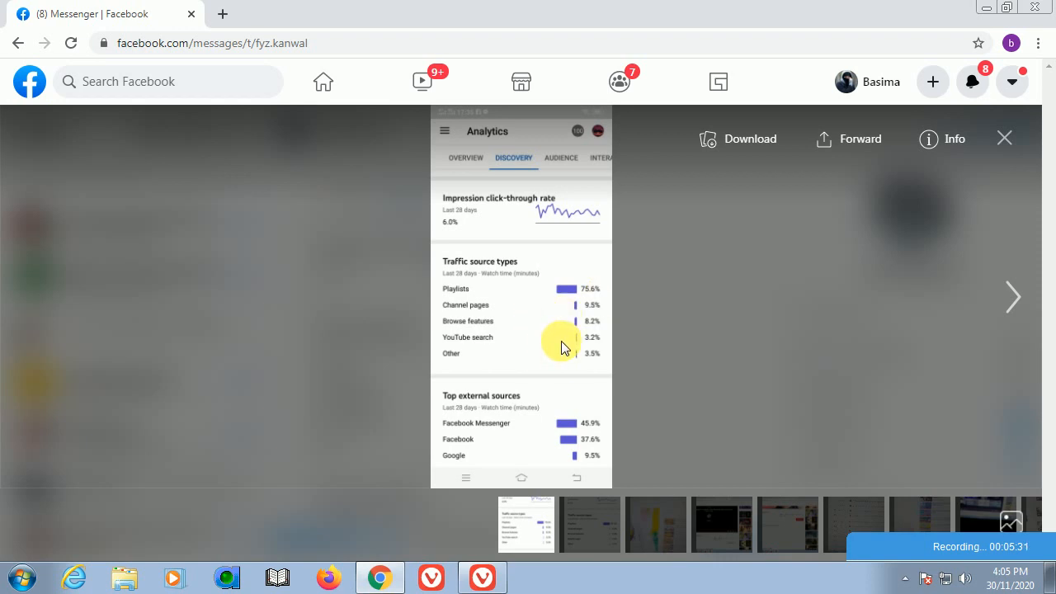
{"action": "mouse_move", "coordinate": [582, 293]}
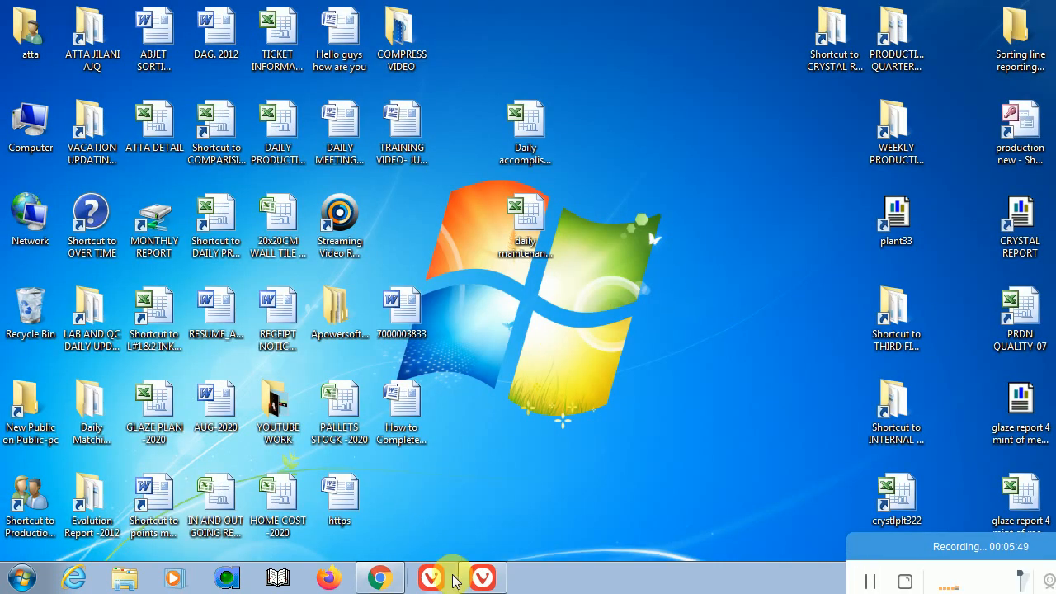
Remove watched videos from the Vivaldi Watch later playlist, leaving 37 videos.
{"action": "left_click", "coordinate": [445, 577]}
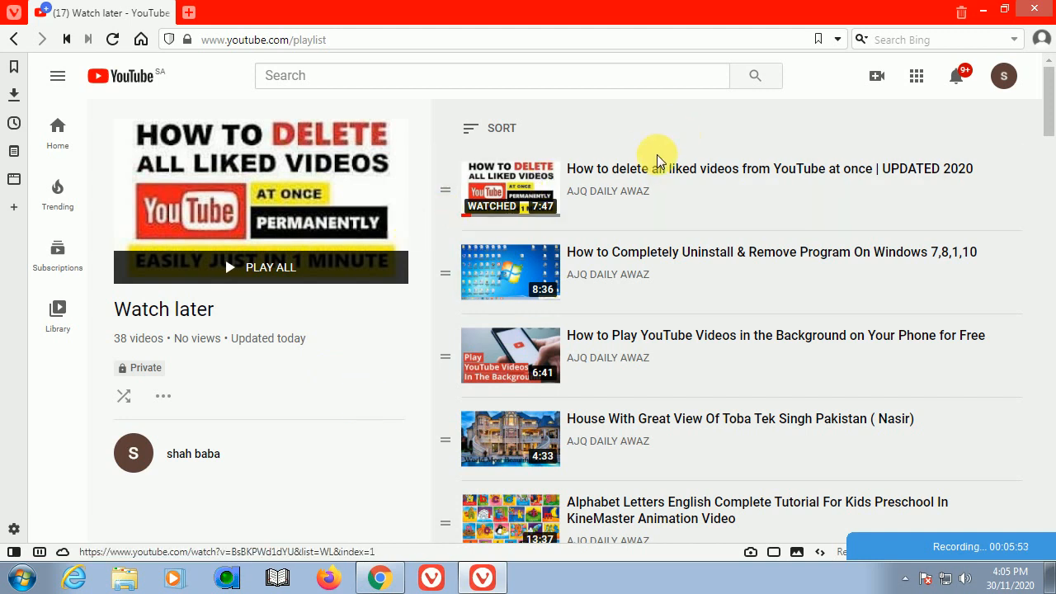
{"action": "scroll", "scroll_direction": "down", "scroll_amount": 3}
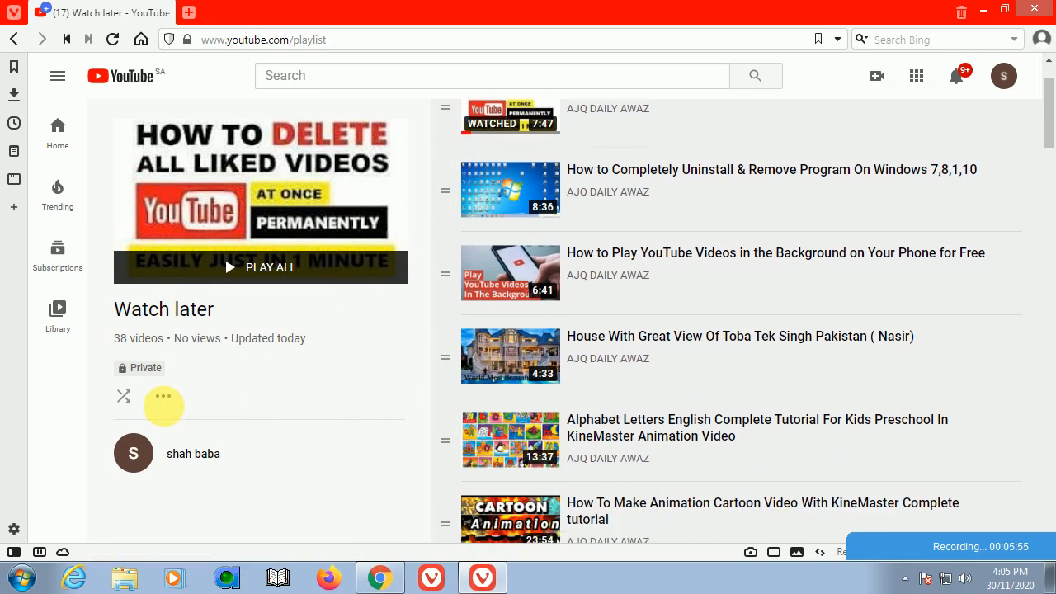
{"action": "left_click", "coordinate": [162, 396]}
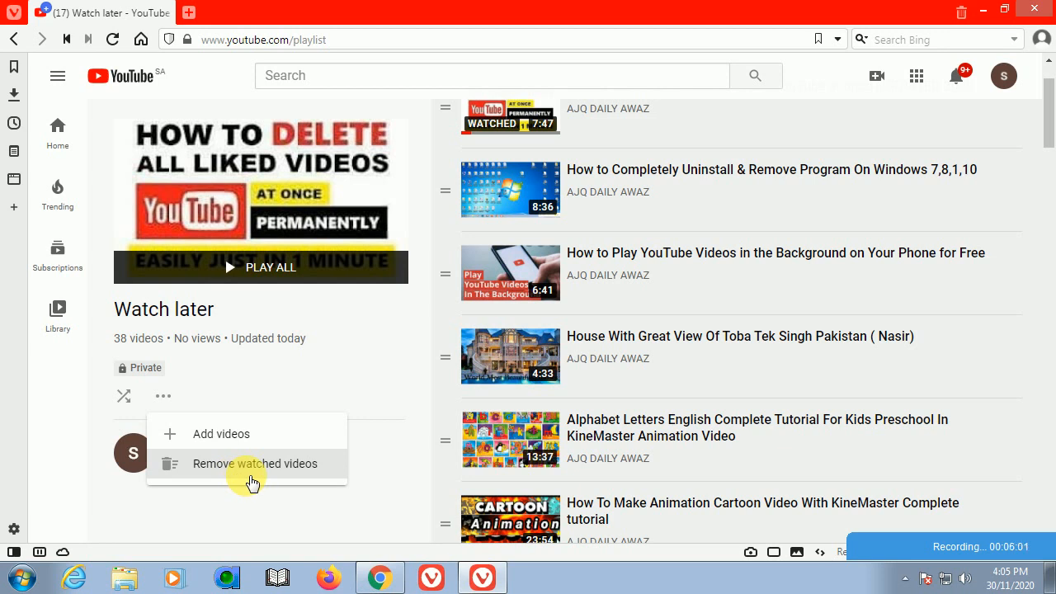
{"action": "left_click", "coordinate": [255, 464]}
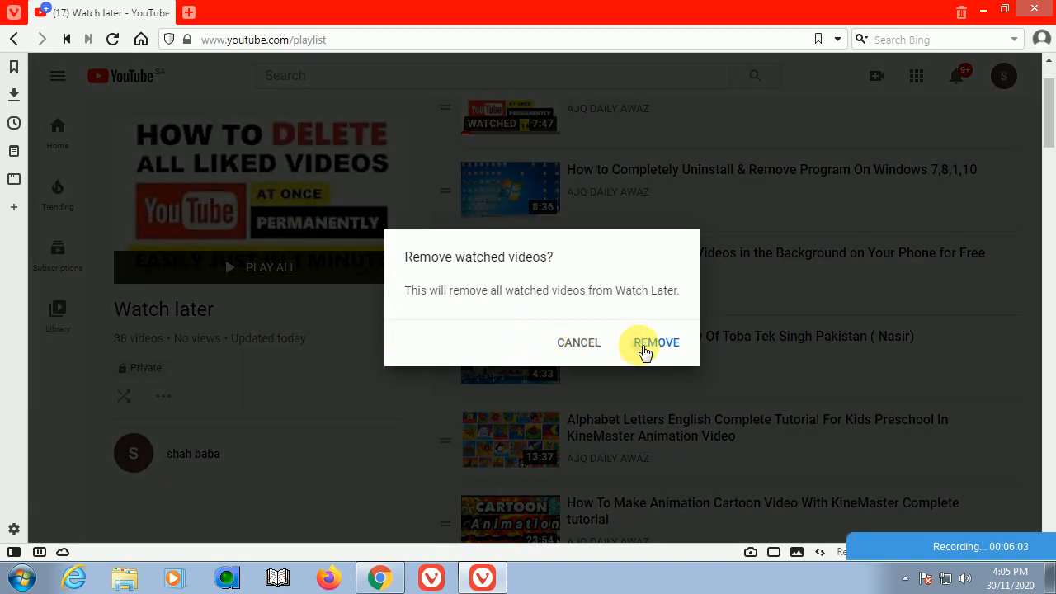
{"action": "left_click", "coordinate": [656, 342]}
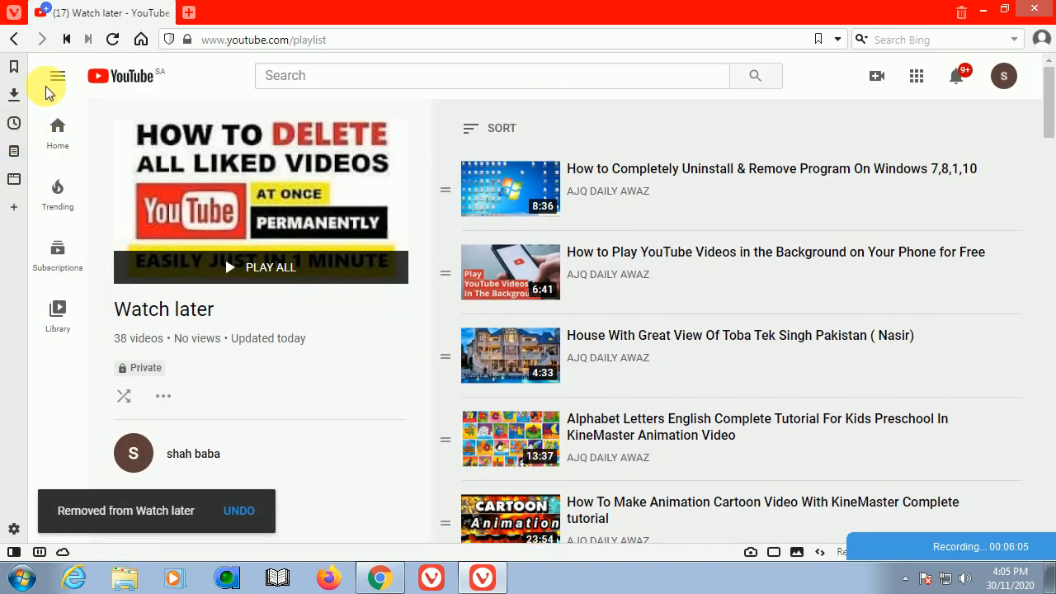
Open History from the YouTube guide menu and choose Clear all watch history.
{"action": "left_click", "coordinate": [58, 75]}
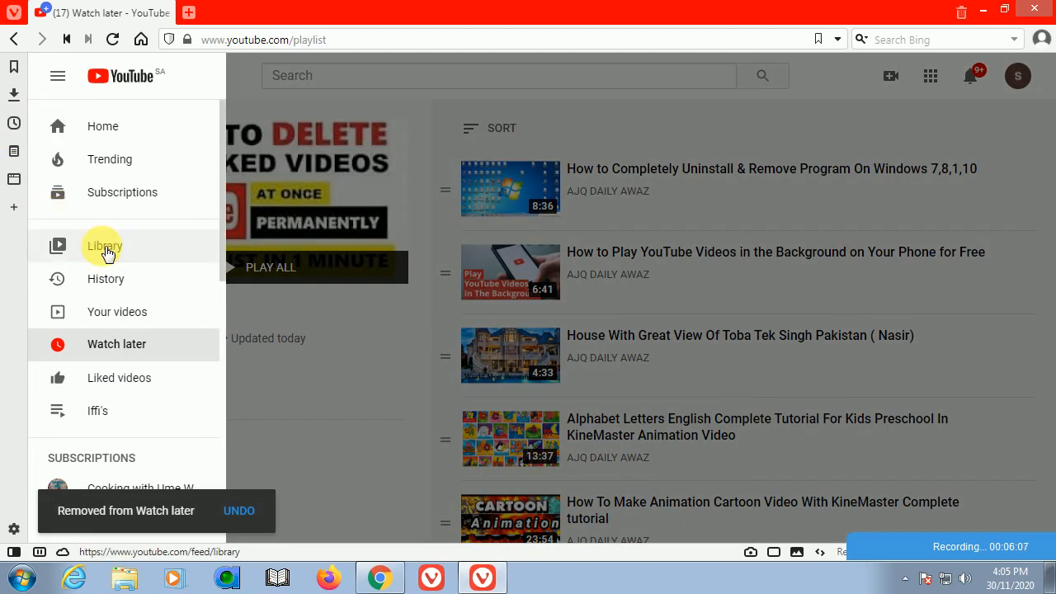
{"action": "left_click", "coordinate": [106, 278]}
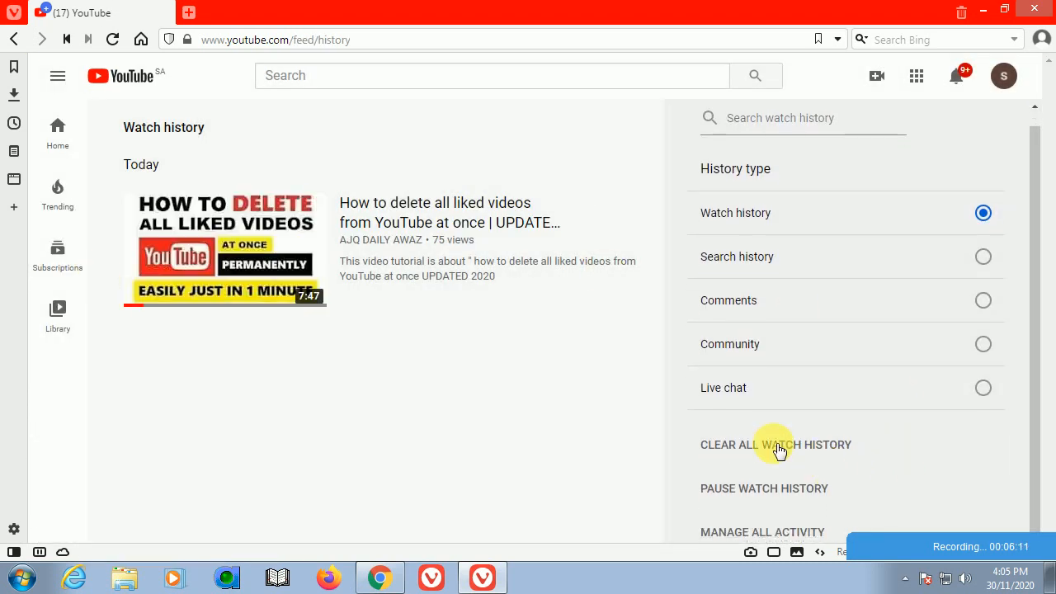
{"action": "left_click", "coordinate": [775, 444]}
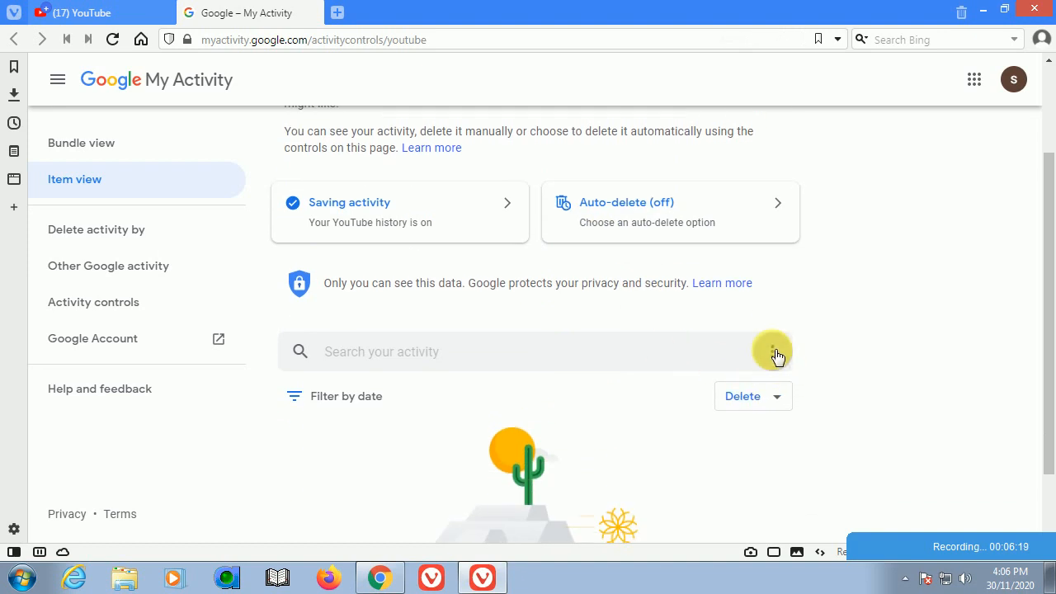
Delete all-time YouTube activity in My Activity, dismiss the confirmation, and close that tab.
{"action": "left_click", "coordinate": [772, 351]}
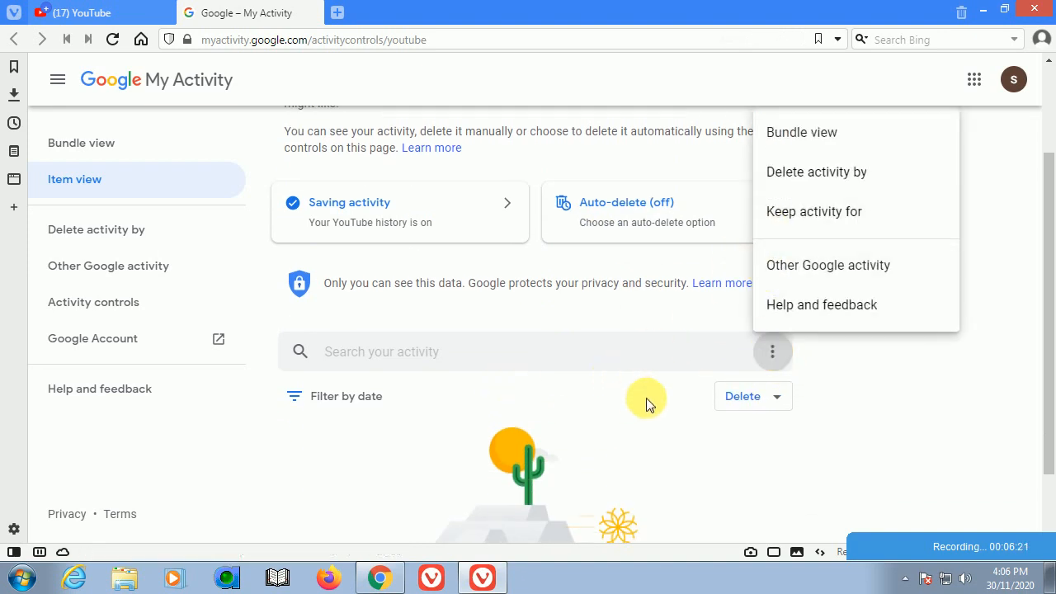
{"action": "left_click", "coordinate": [741, 395]}
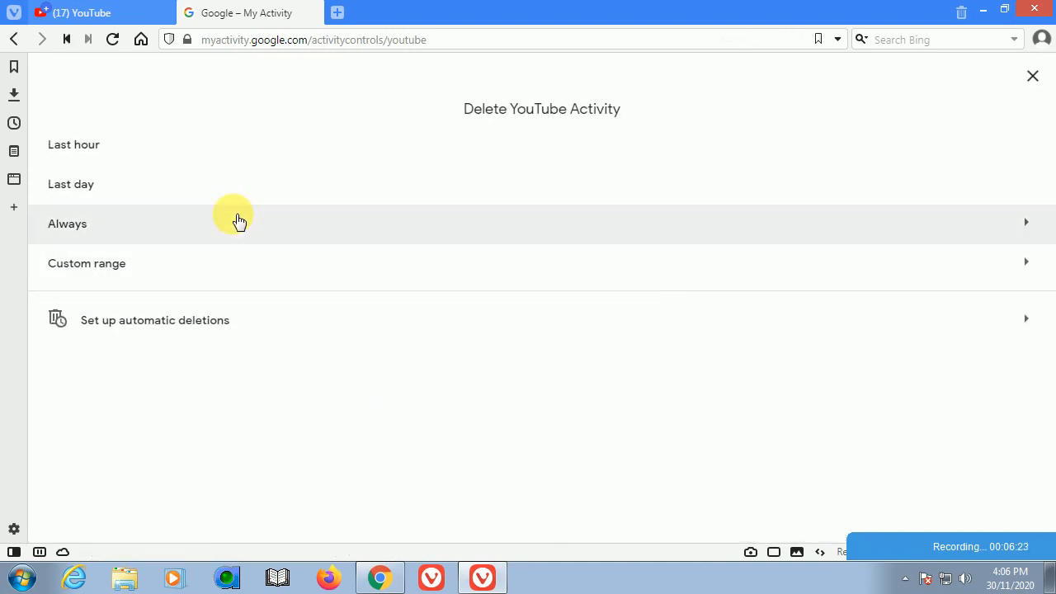
{"action": "left_click", "coordinate": [67, 223]}
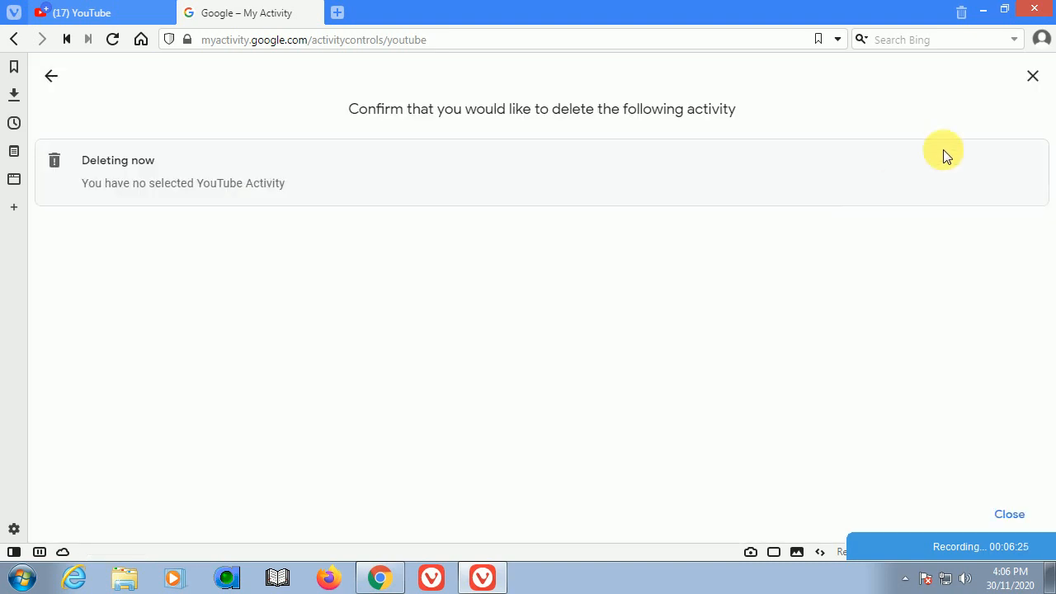
{"action": "left_click", "coordinate": [1008, 514]}
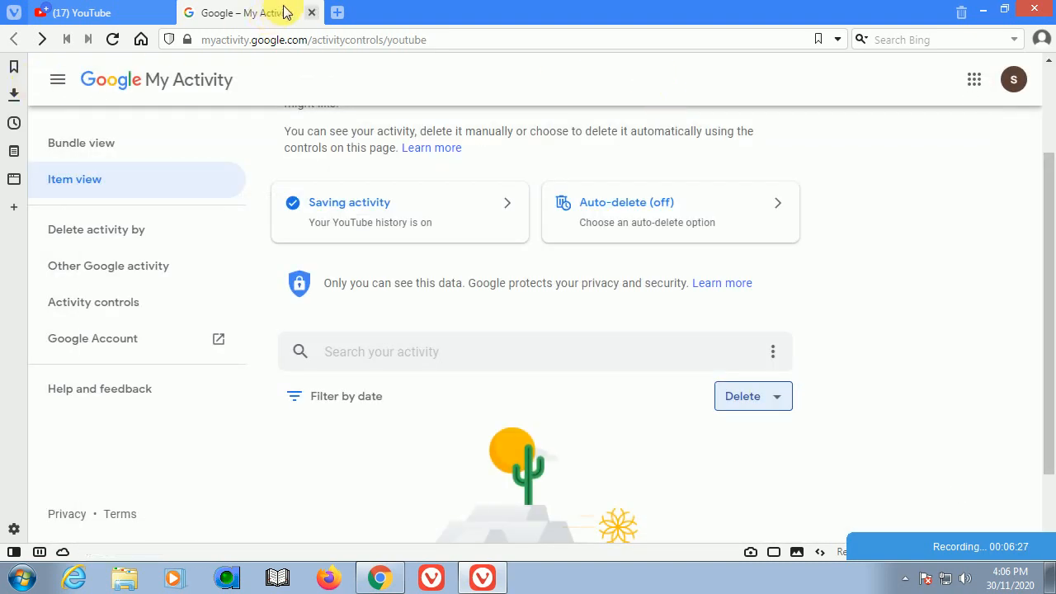
{"action": "left_click", "coordinate": [74, 12]}
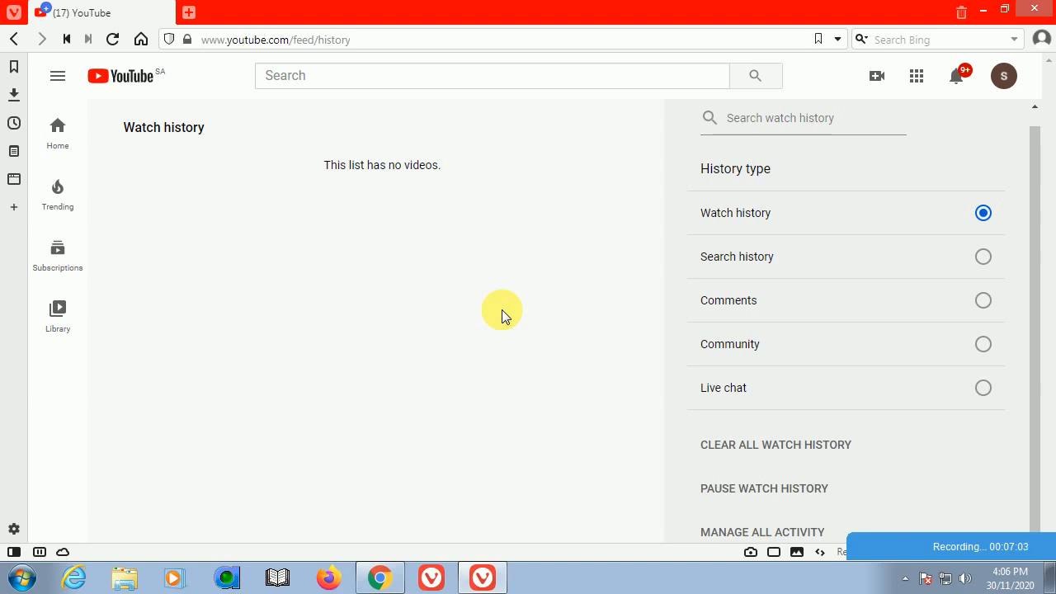
{"action": "mouse_move", "coordinate": [320, 266]}
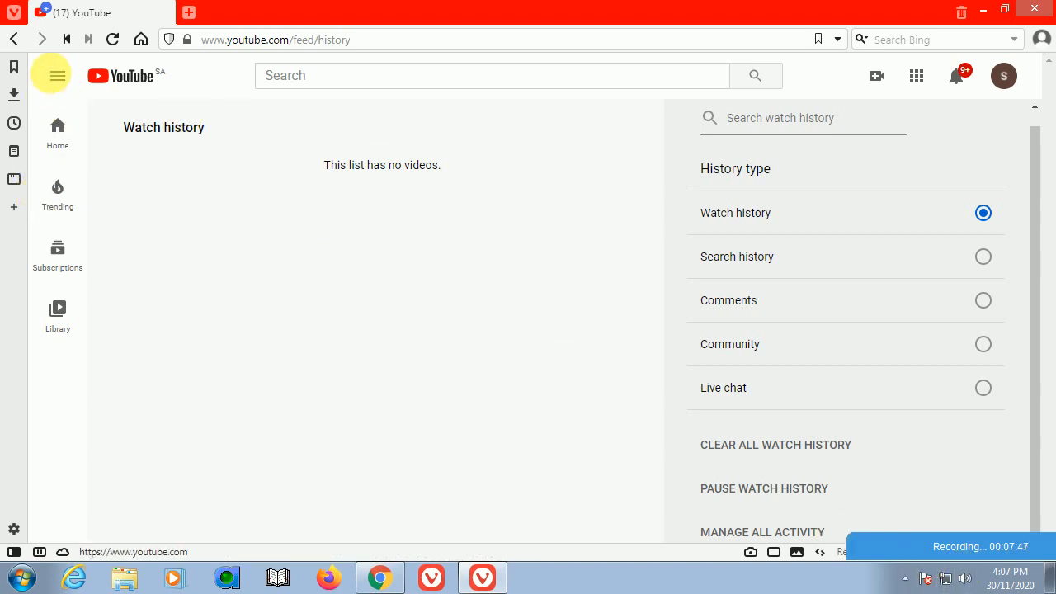
Reopen Watch later and confirm 37 videos remain with no watched-video removal option.
{"action": "left_click", "coordinate": [57, 75]}
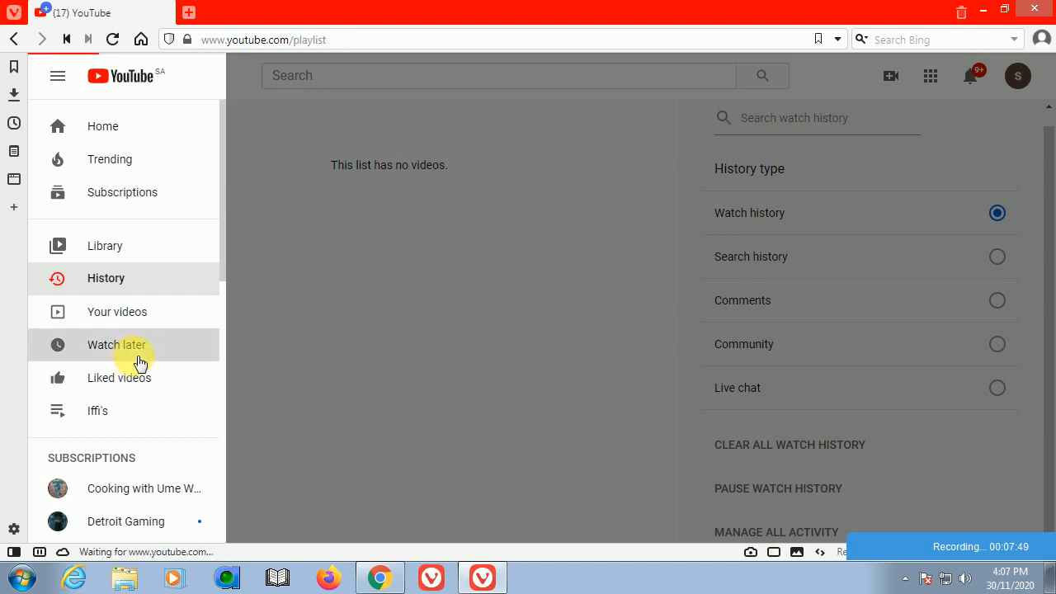
{"action": "left_click", "coordinate": [116, 344]}
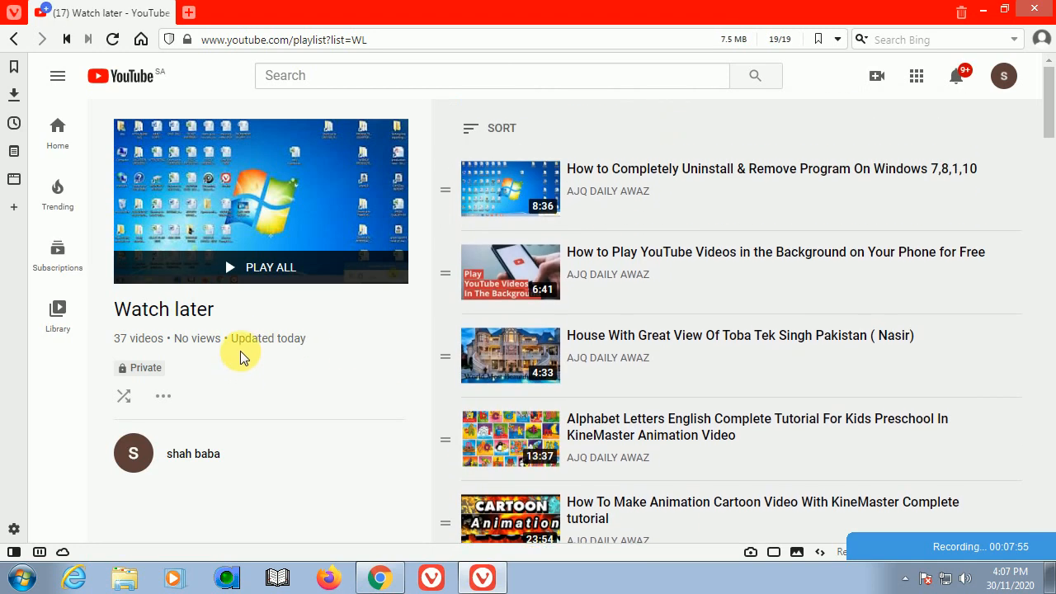
{"action": "mouse_move", "coordinate": [58, 75]}
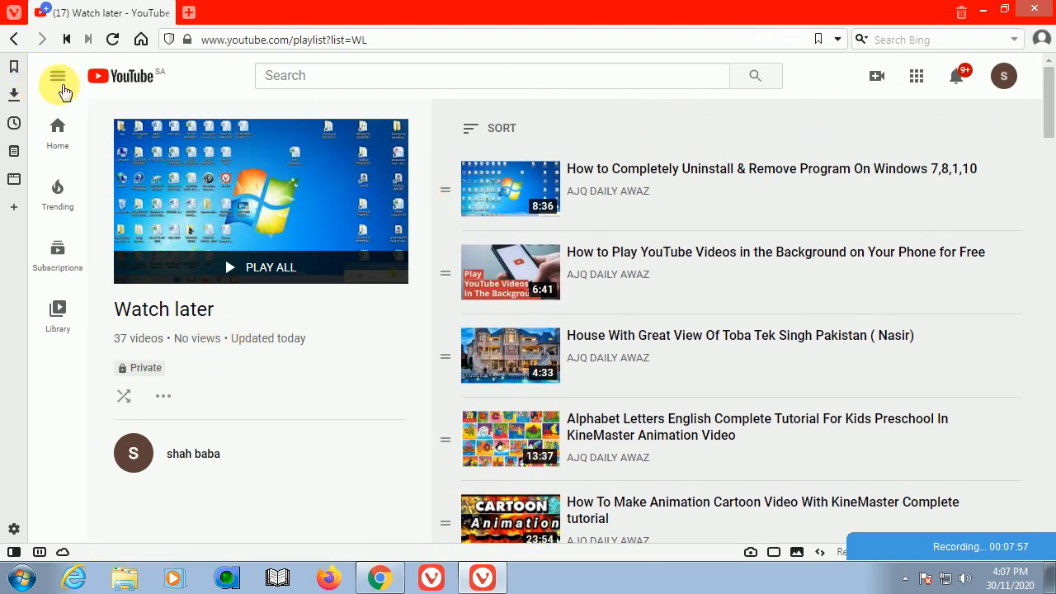
{"action": "left_click", "coordinate": [57, 75]}
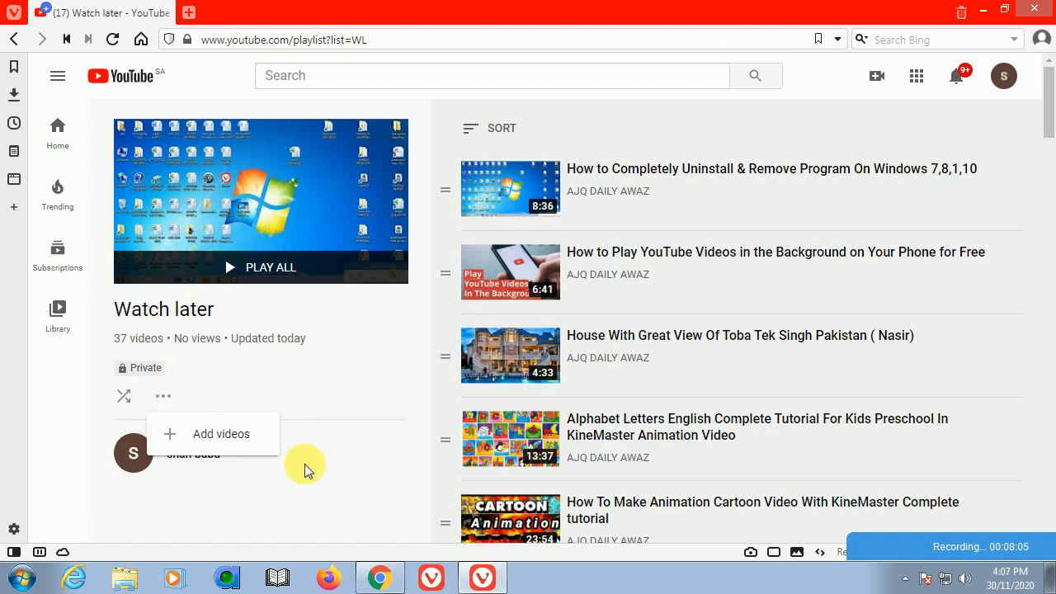
{"action": "scroll", "scroll_direction": "down", "scroll_amount": 3}
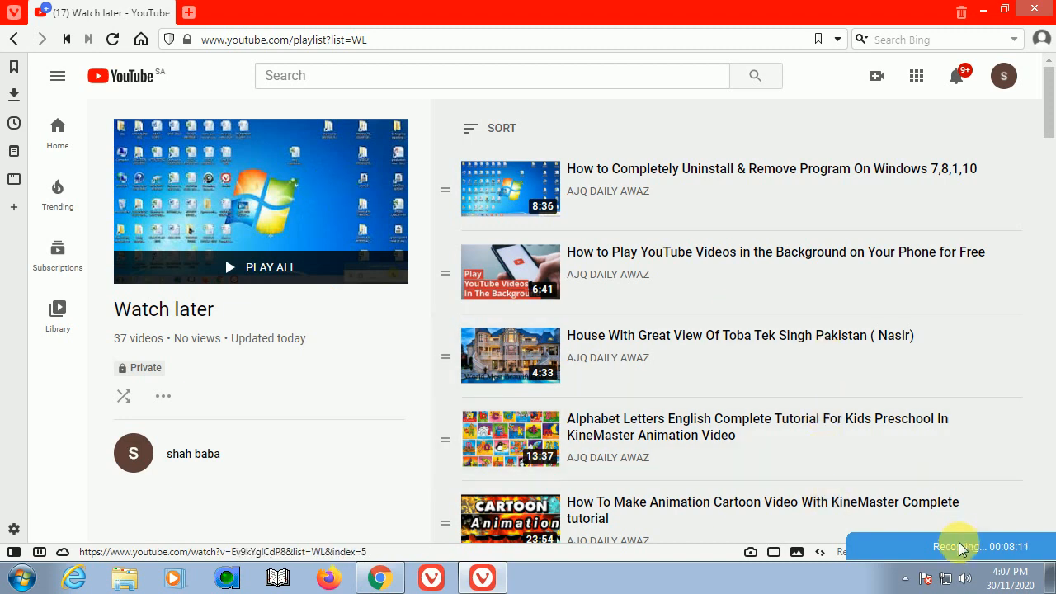
{"action": "left_click", "coordinate": [961, 546]}
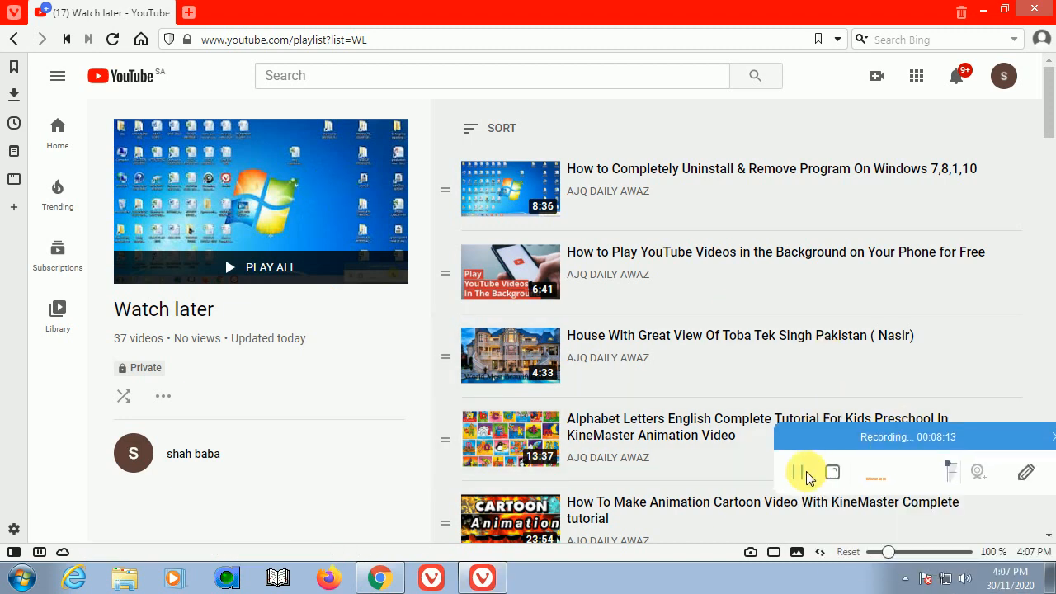